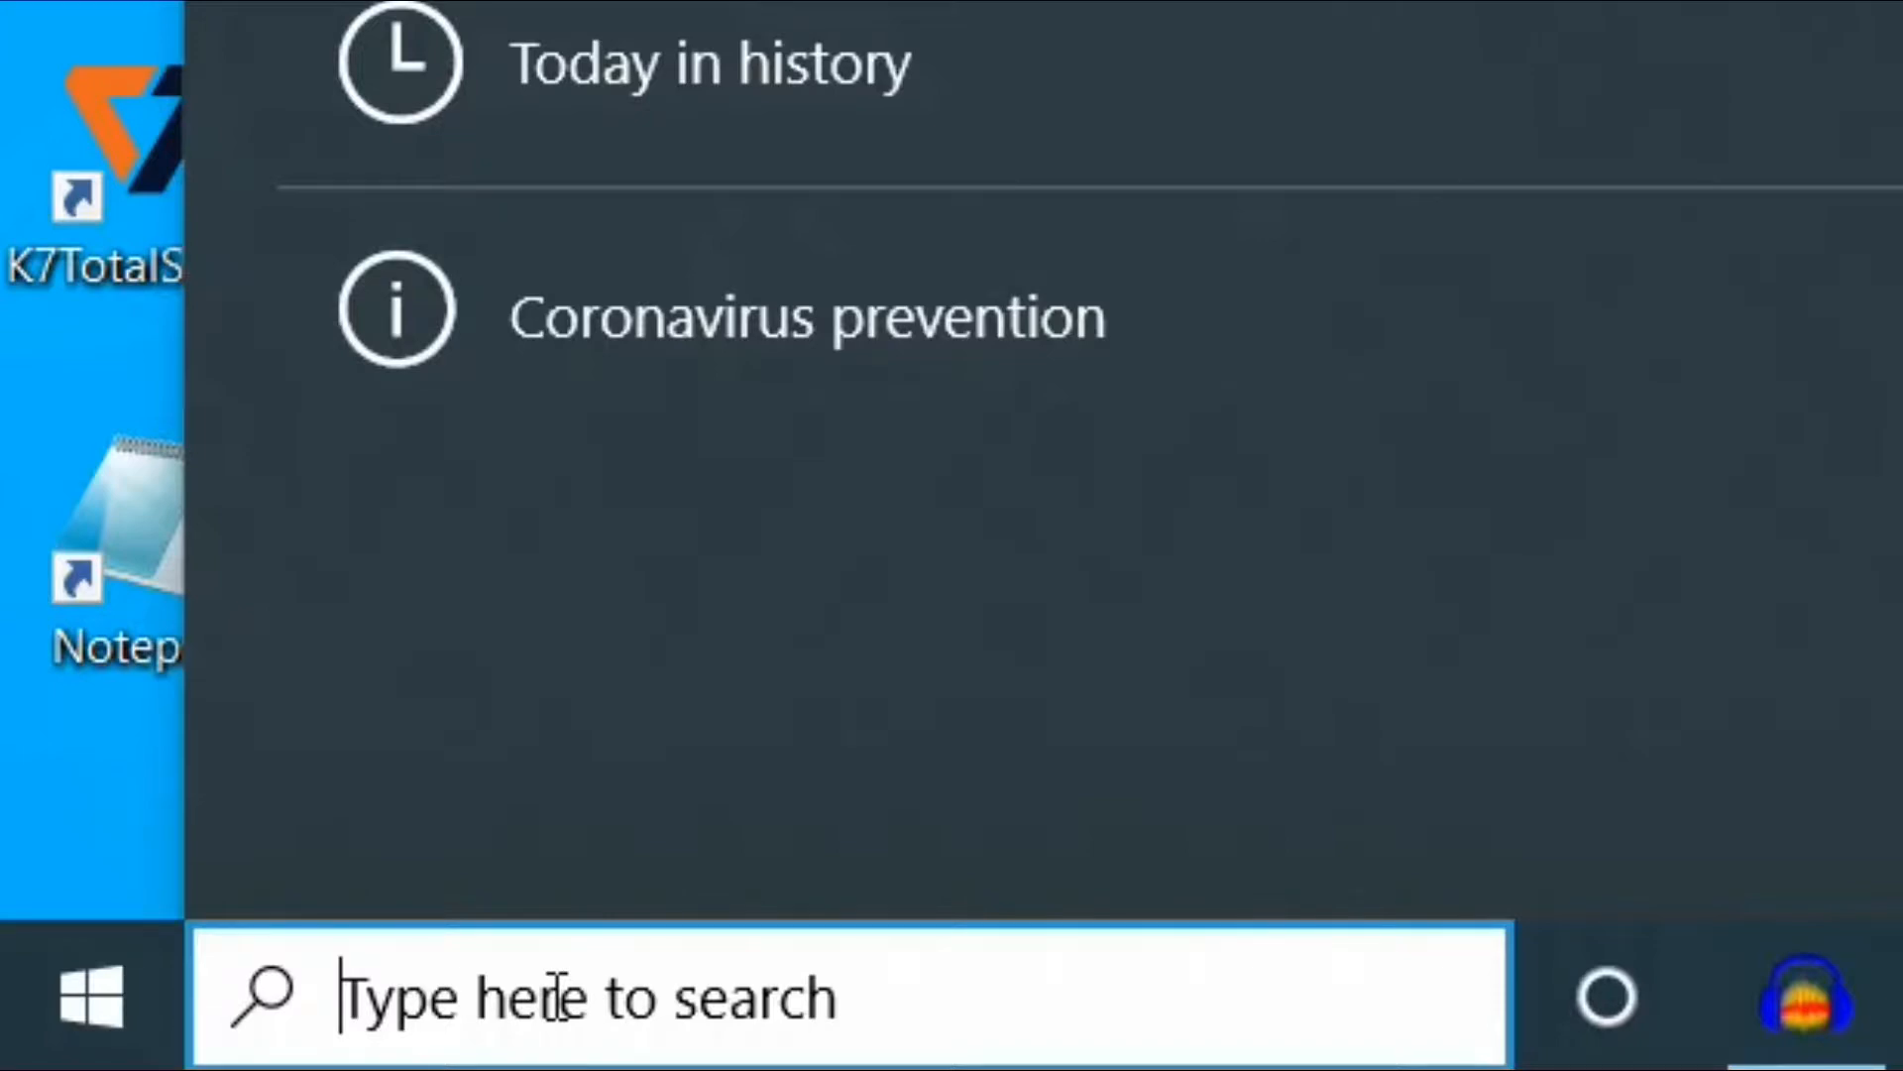
- Search the taskbar for 'windows features' to surface Turn Windows features on or off
text(windows features)
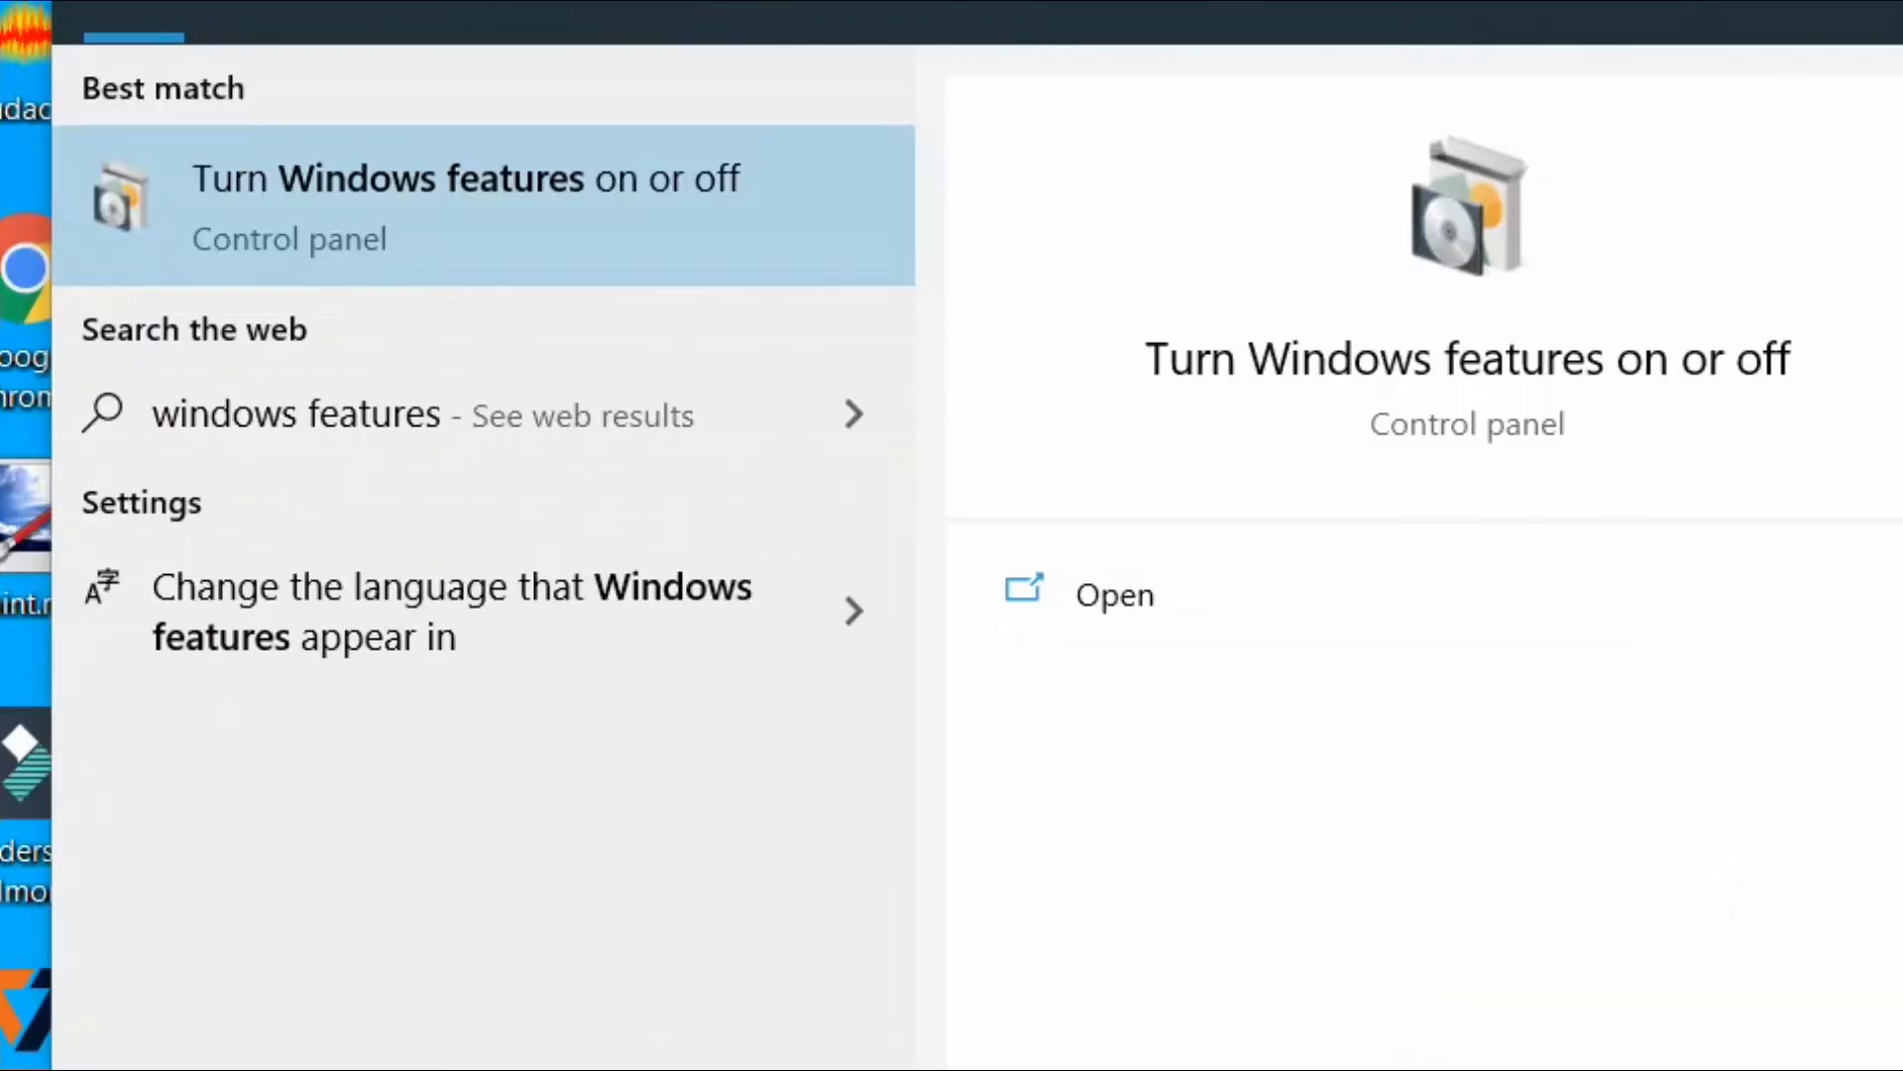
mouse_move(200, 778)
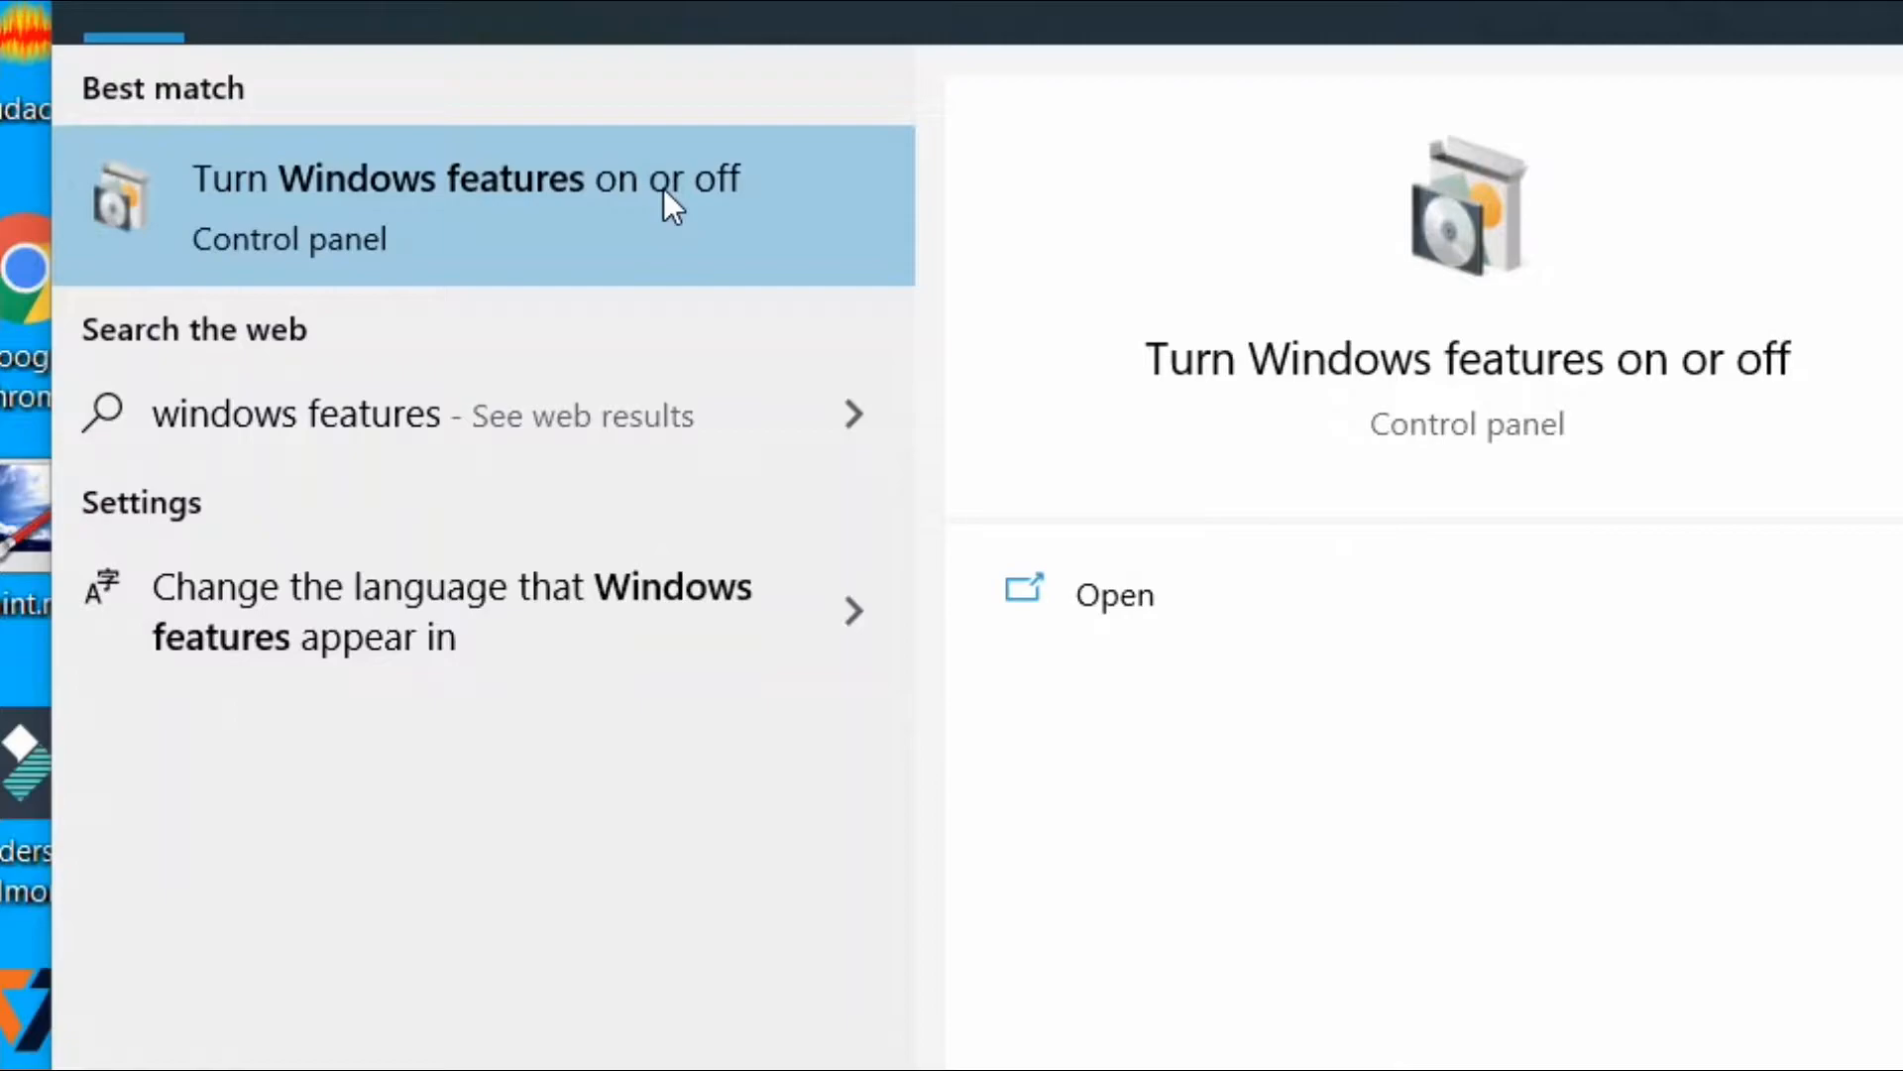
- Enable SMB 1.0/CIFS File Sharing Support in Windows Features and confirm with OK
click(463, 179)
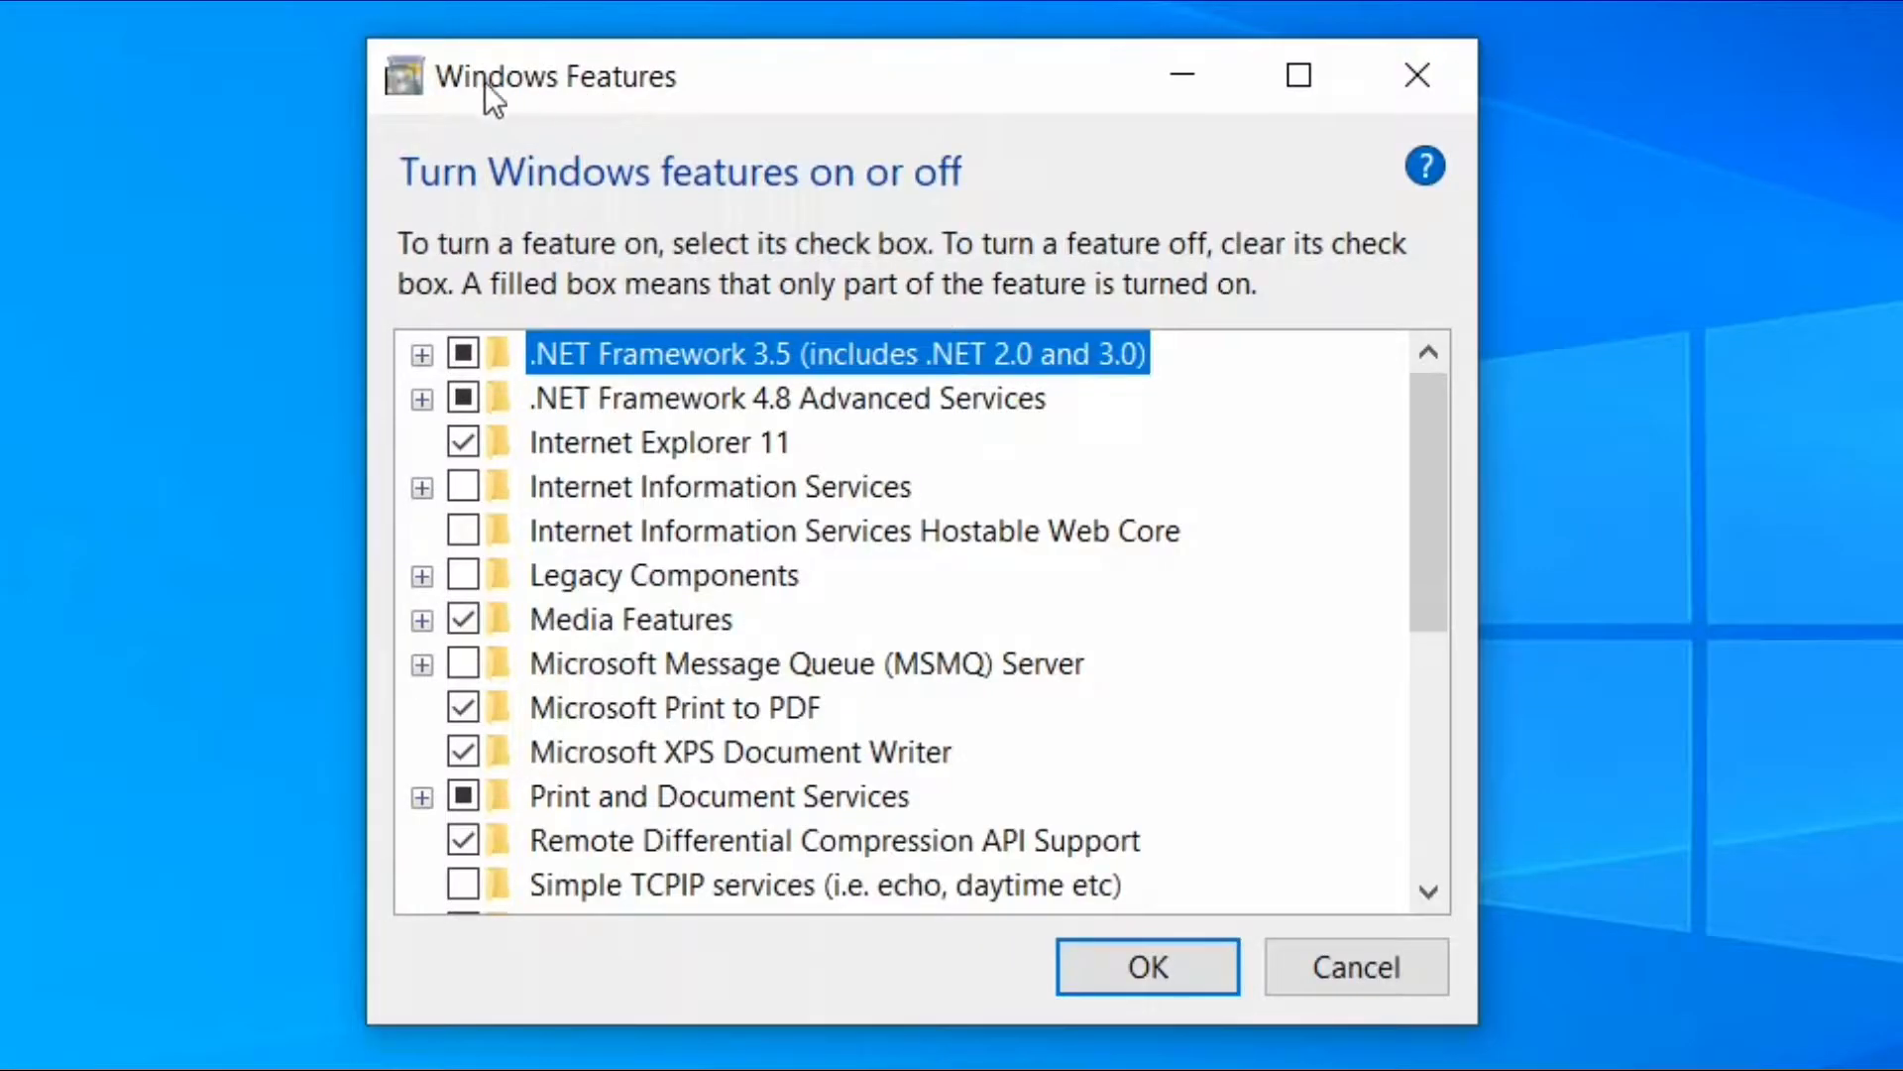
mouse_move(746, 115)
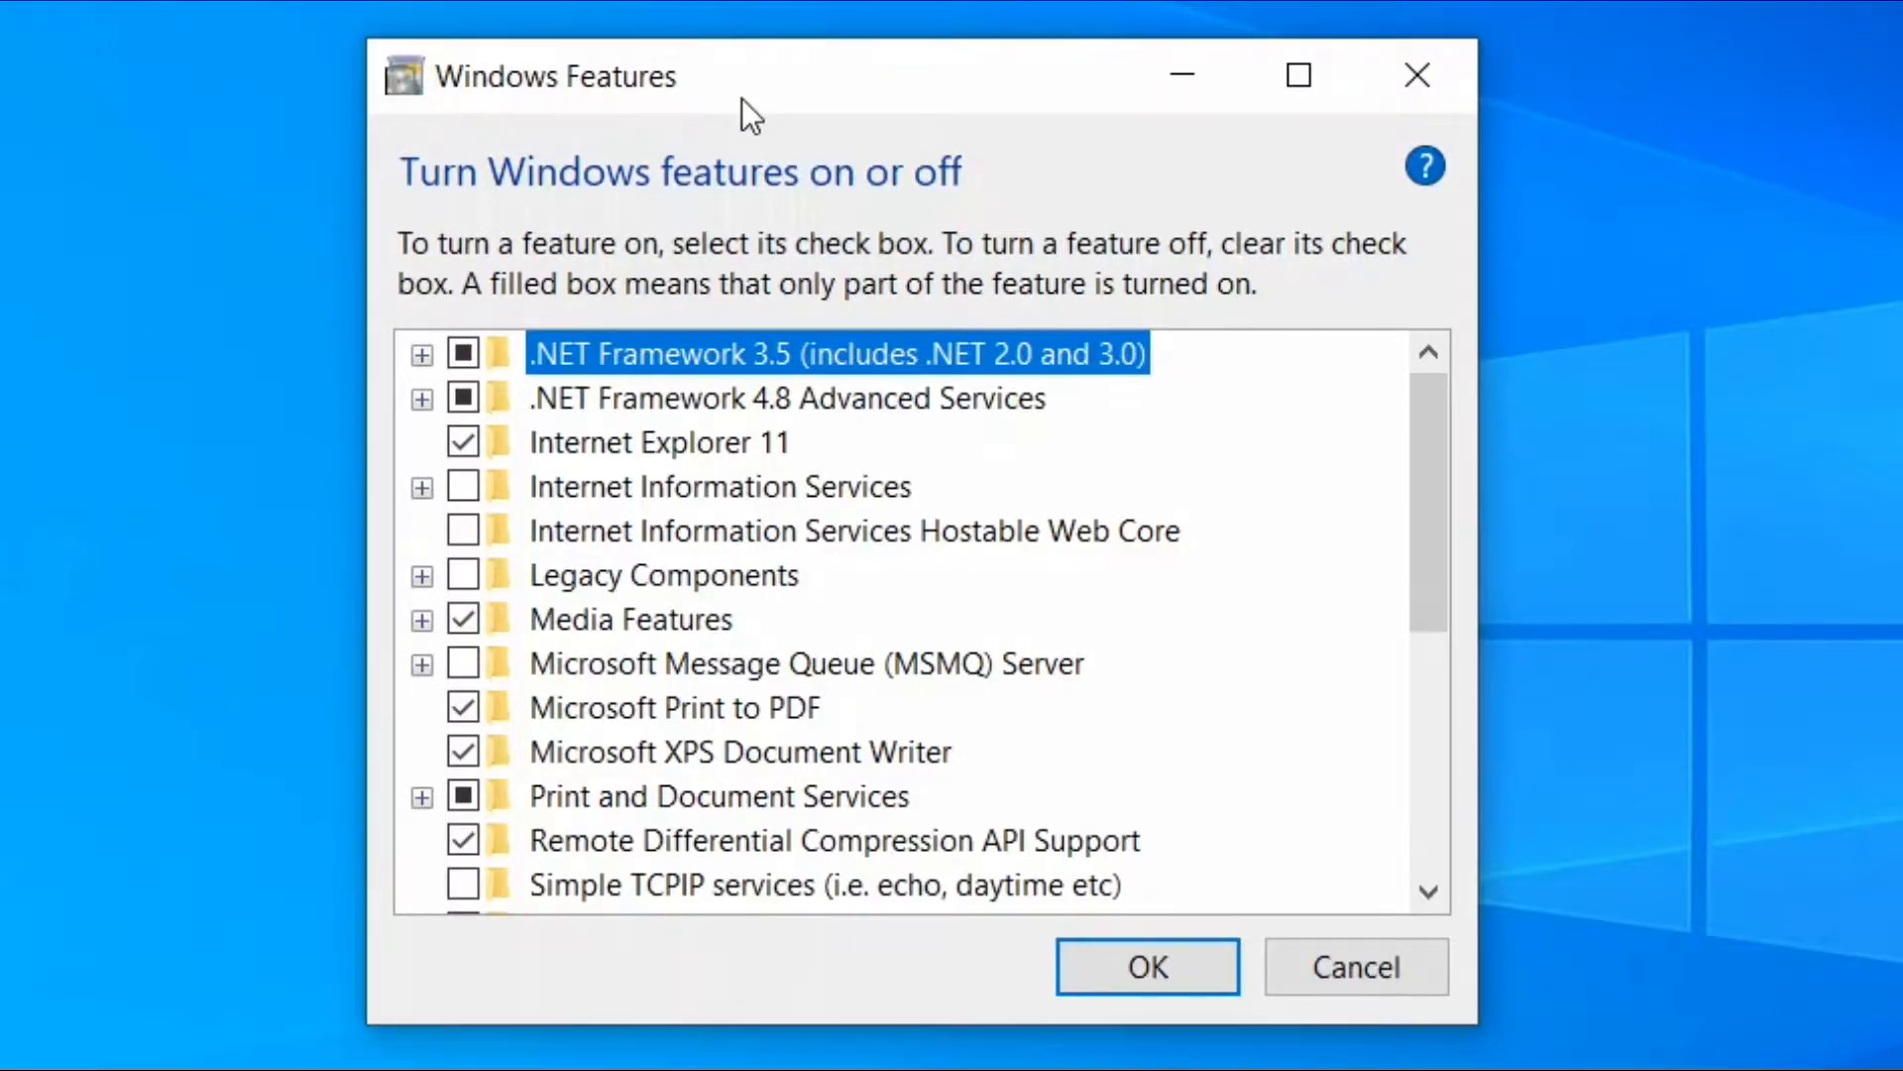
scroll(down, 3)
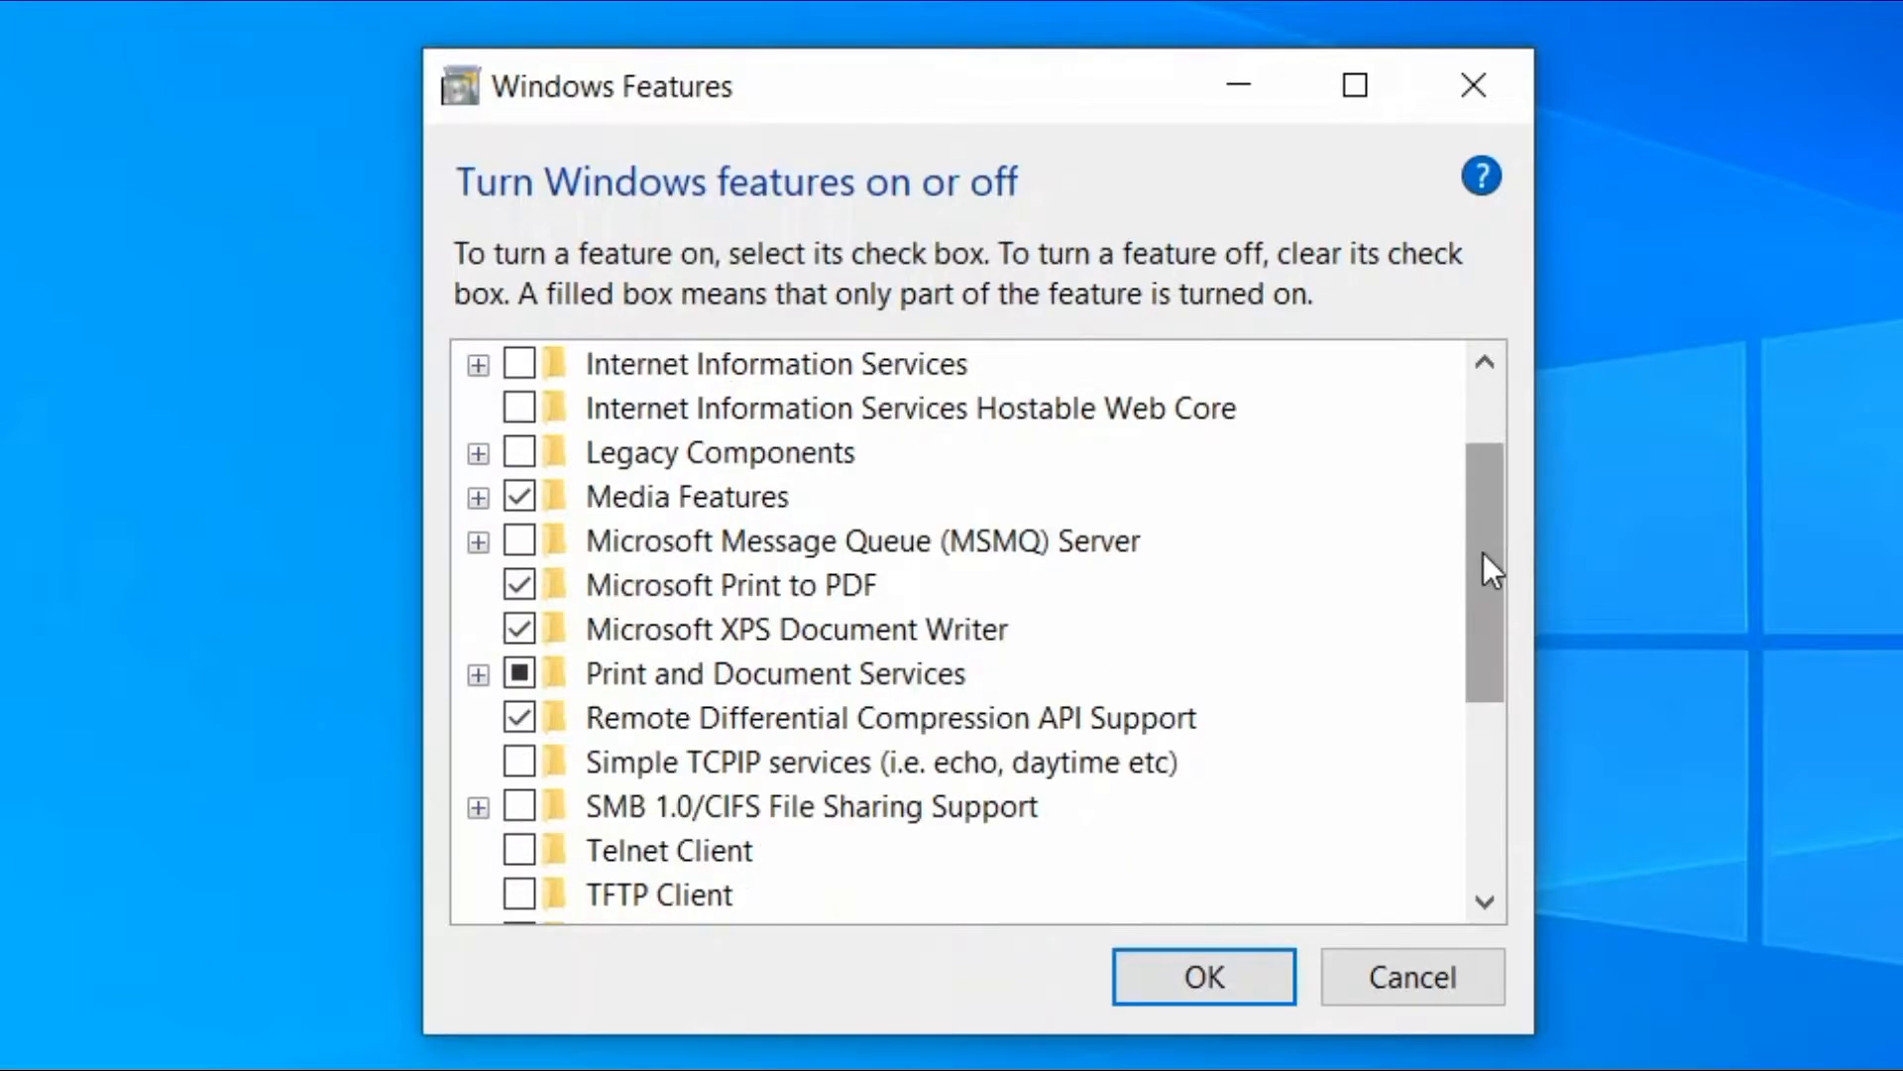
mouse_move(722, 725)
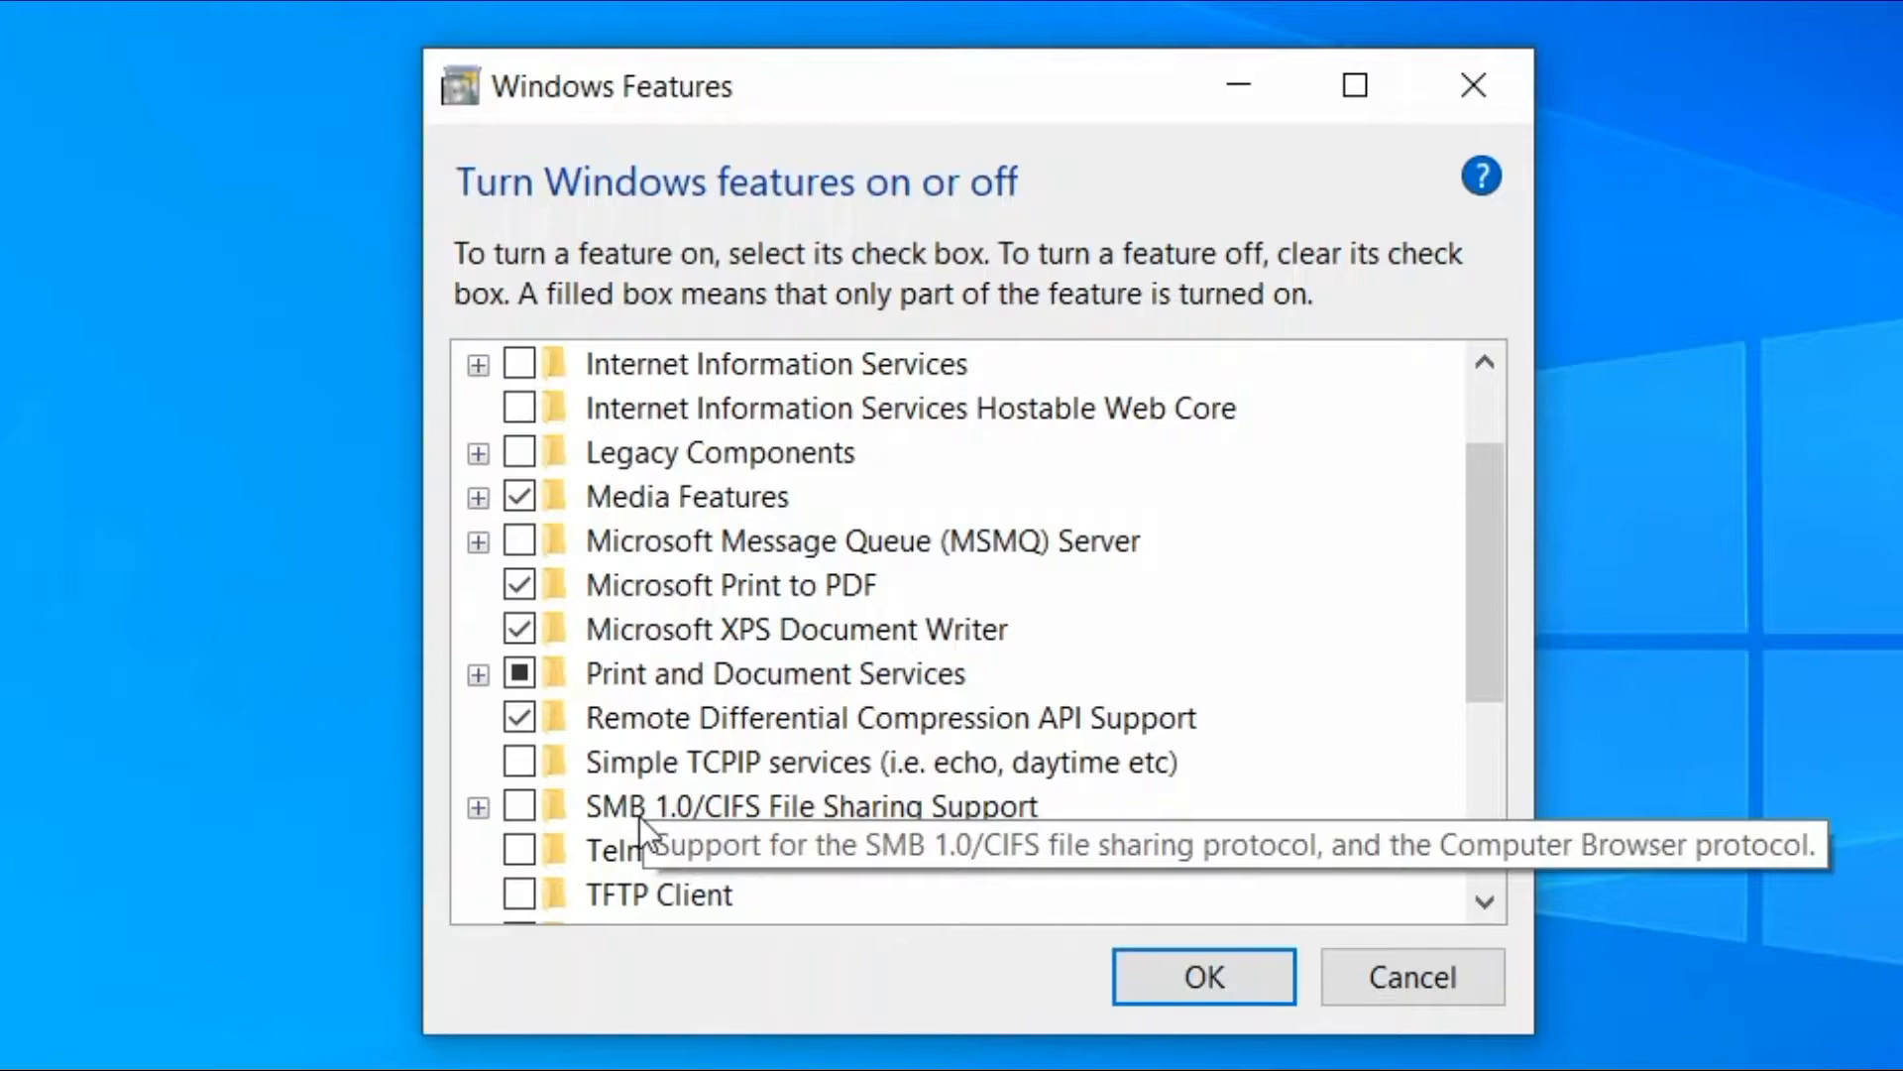
mouse_move(707, 838)
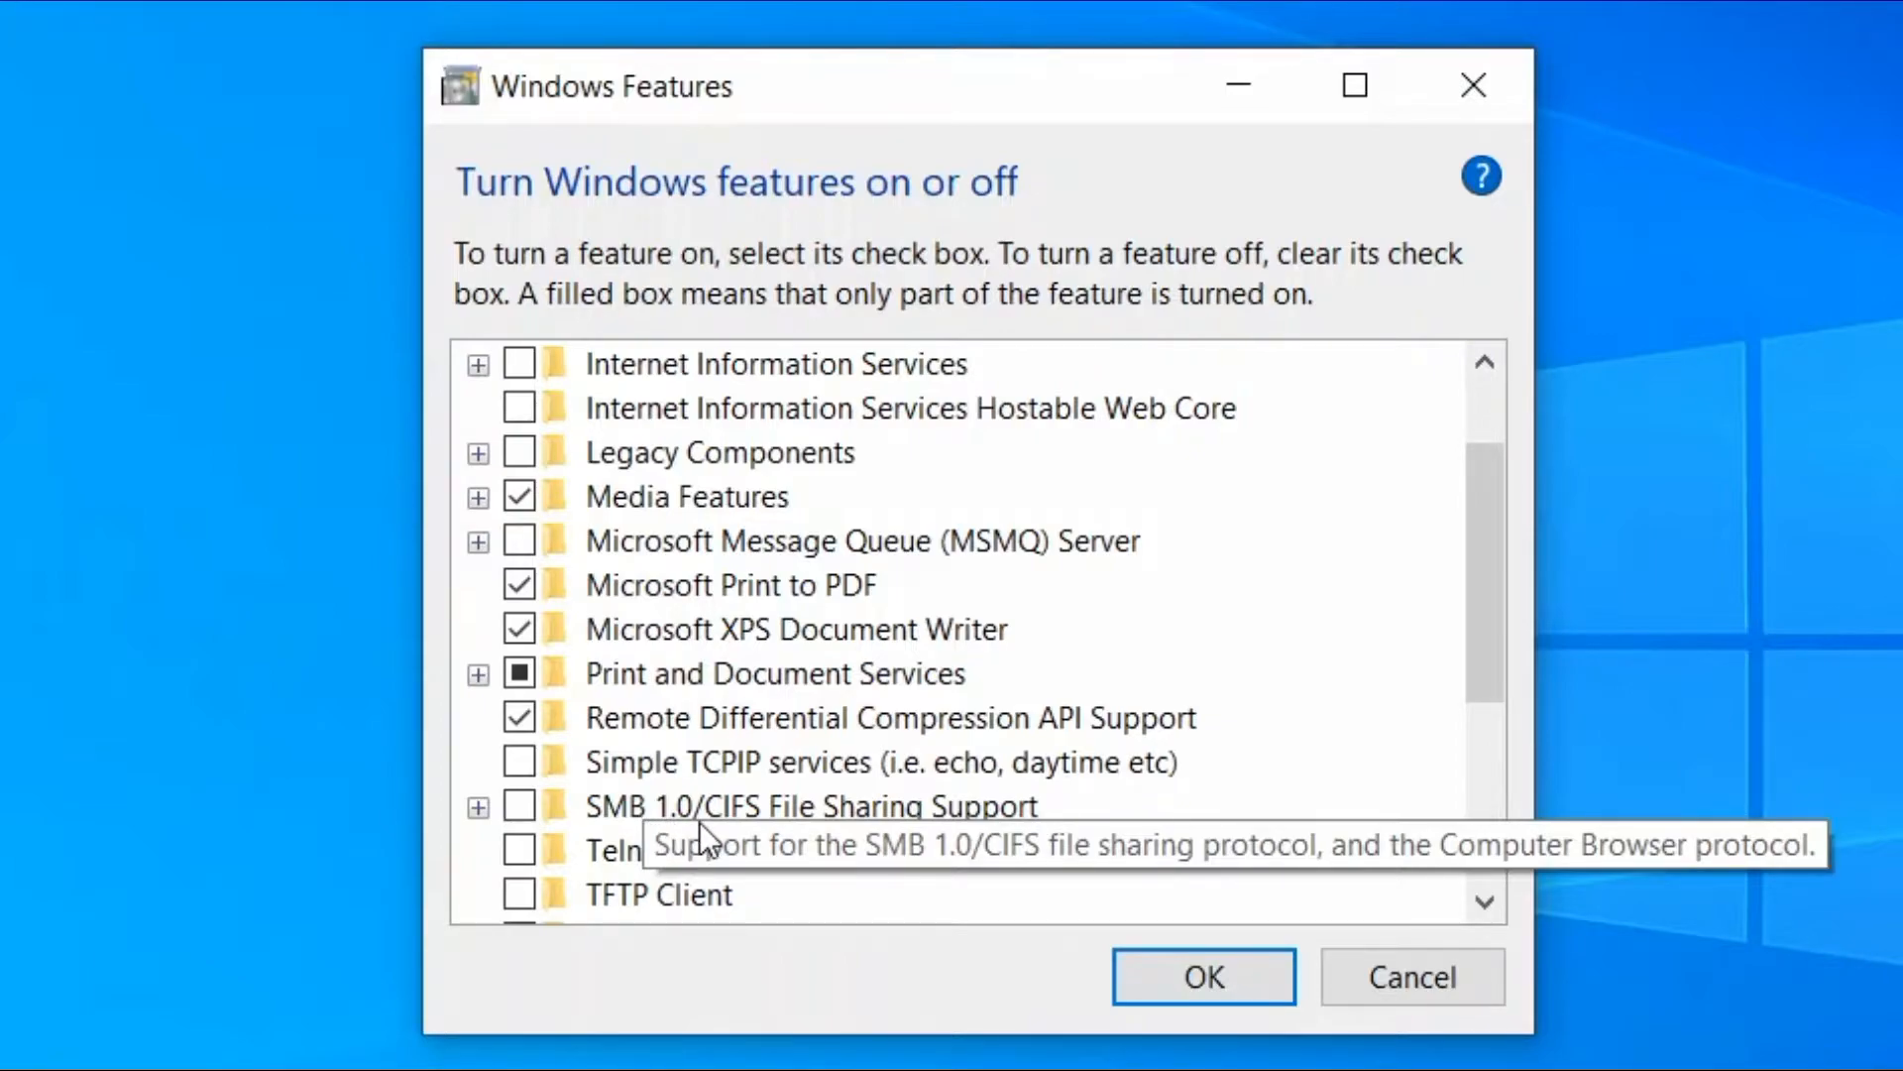
mouse_move(826, 844)
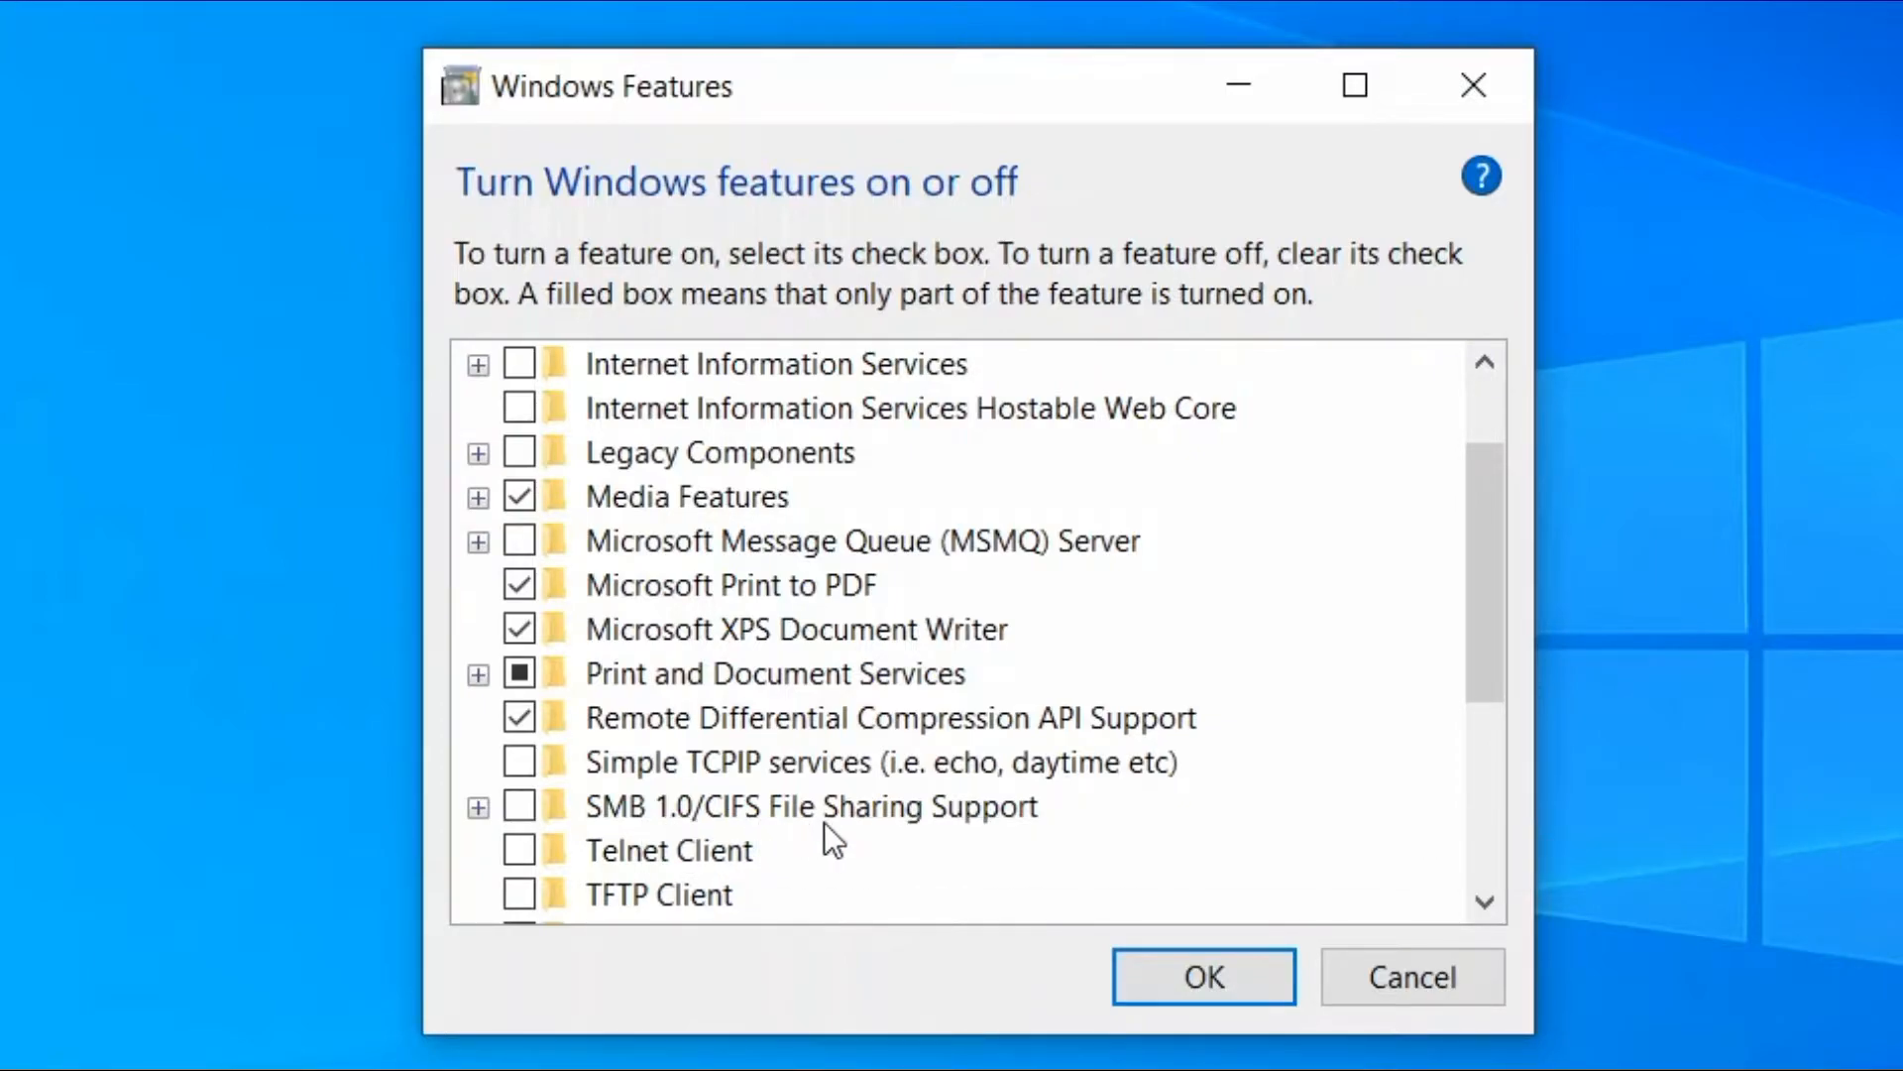
mouse_move(1053, 844)
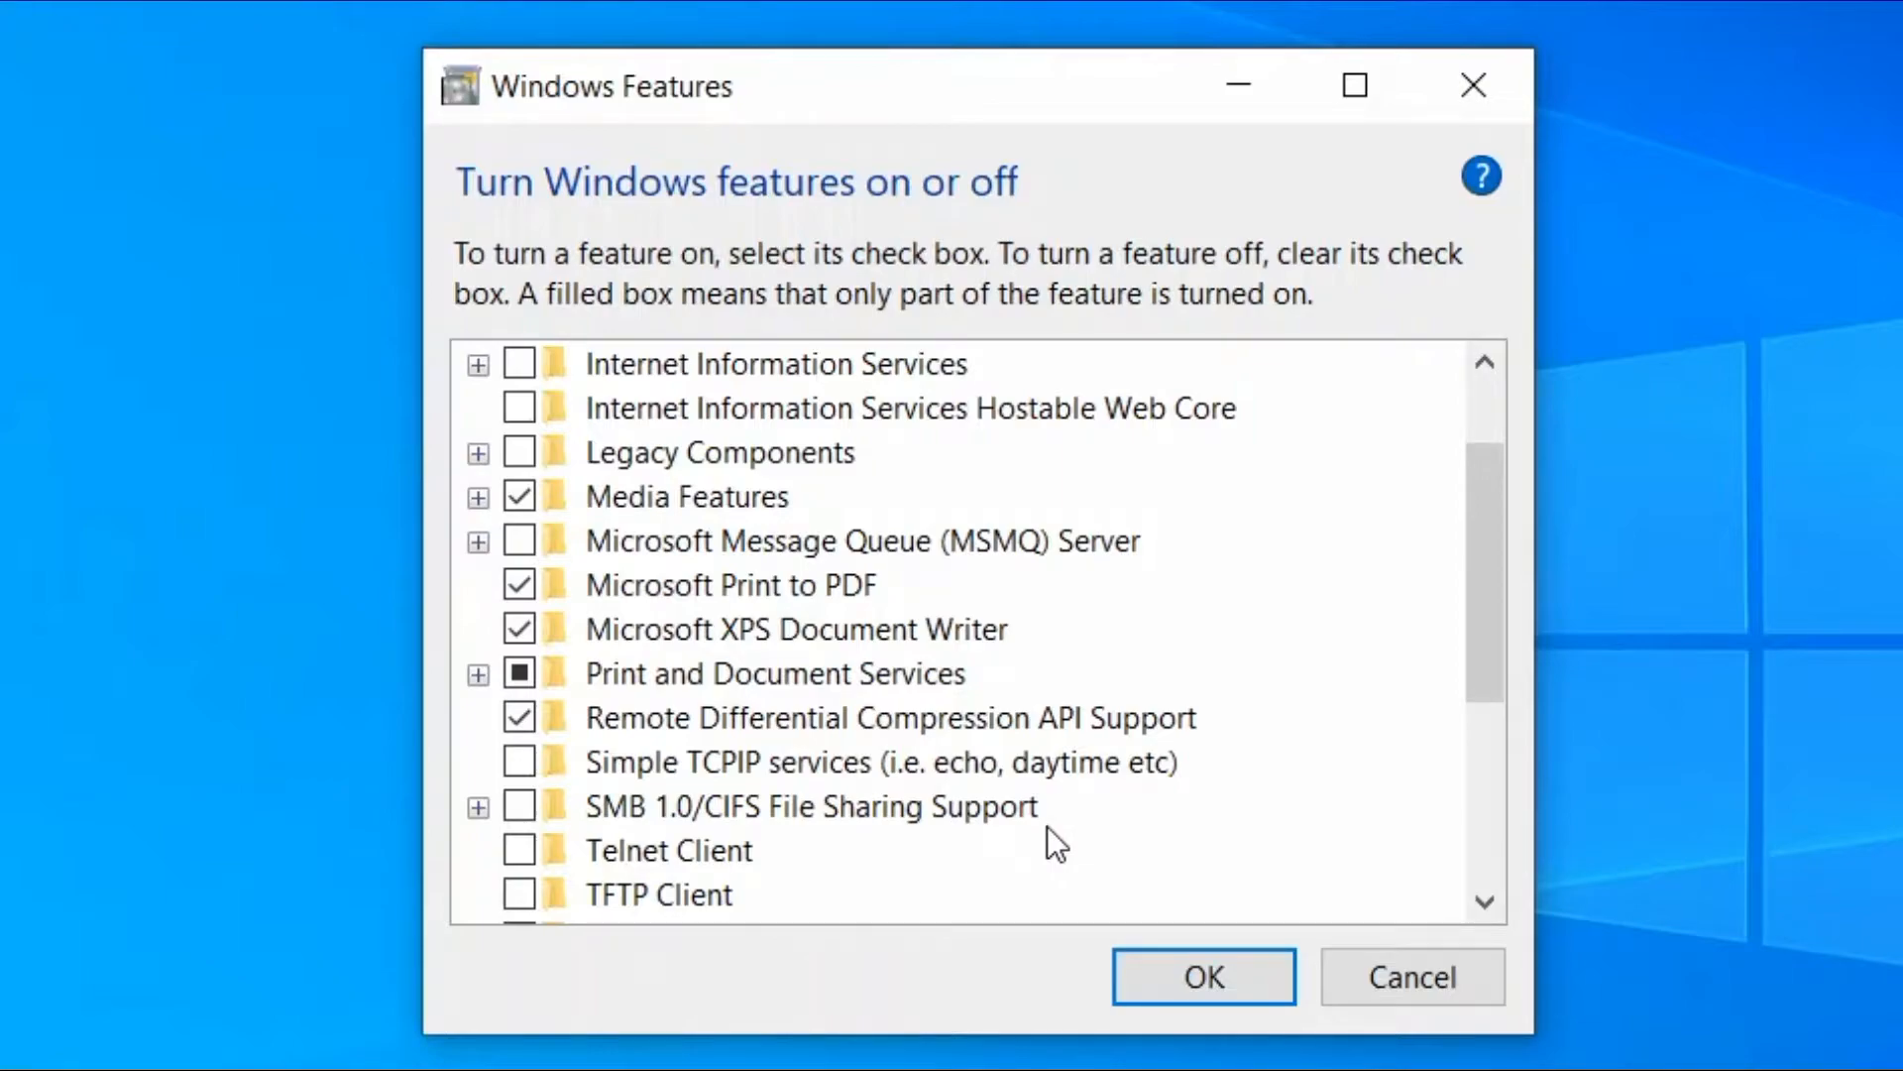
mouse_move(531, 826)
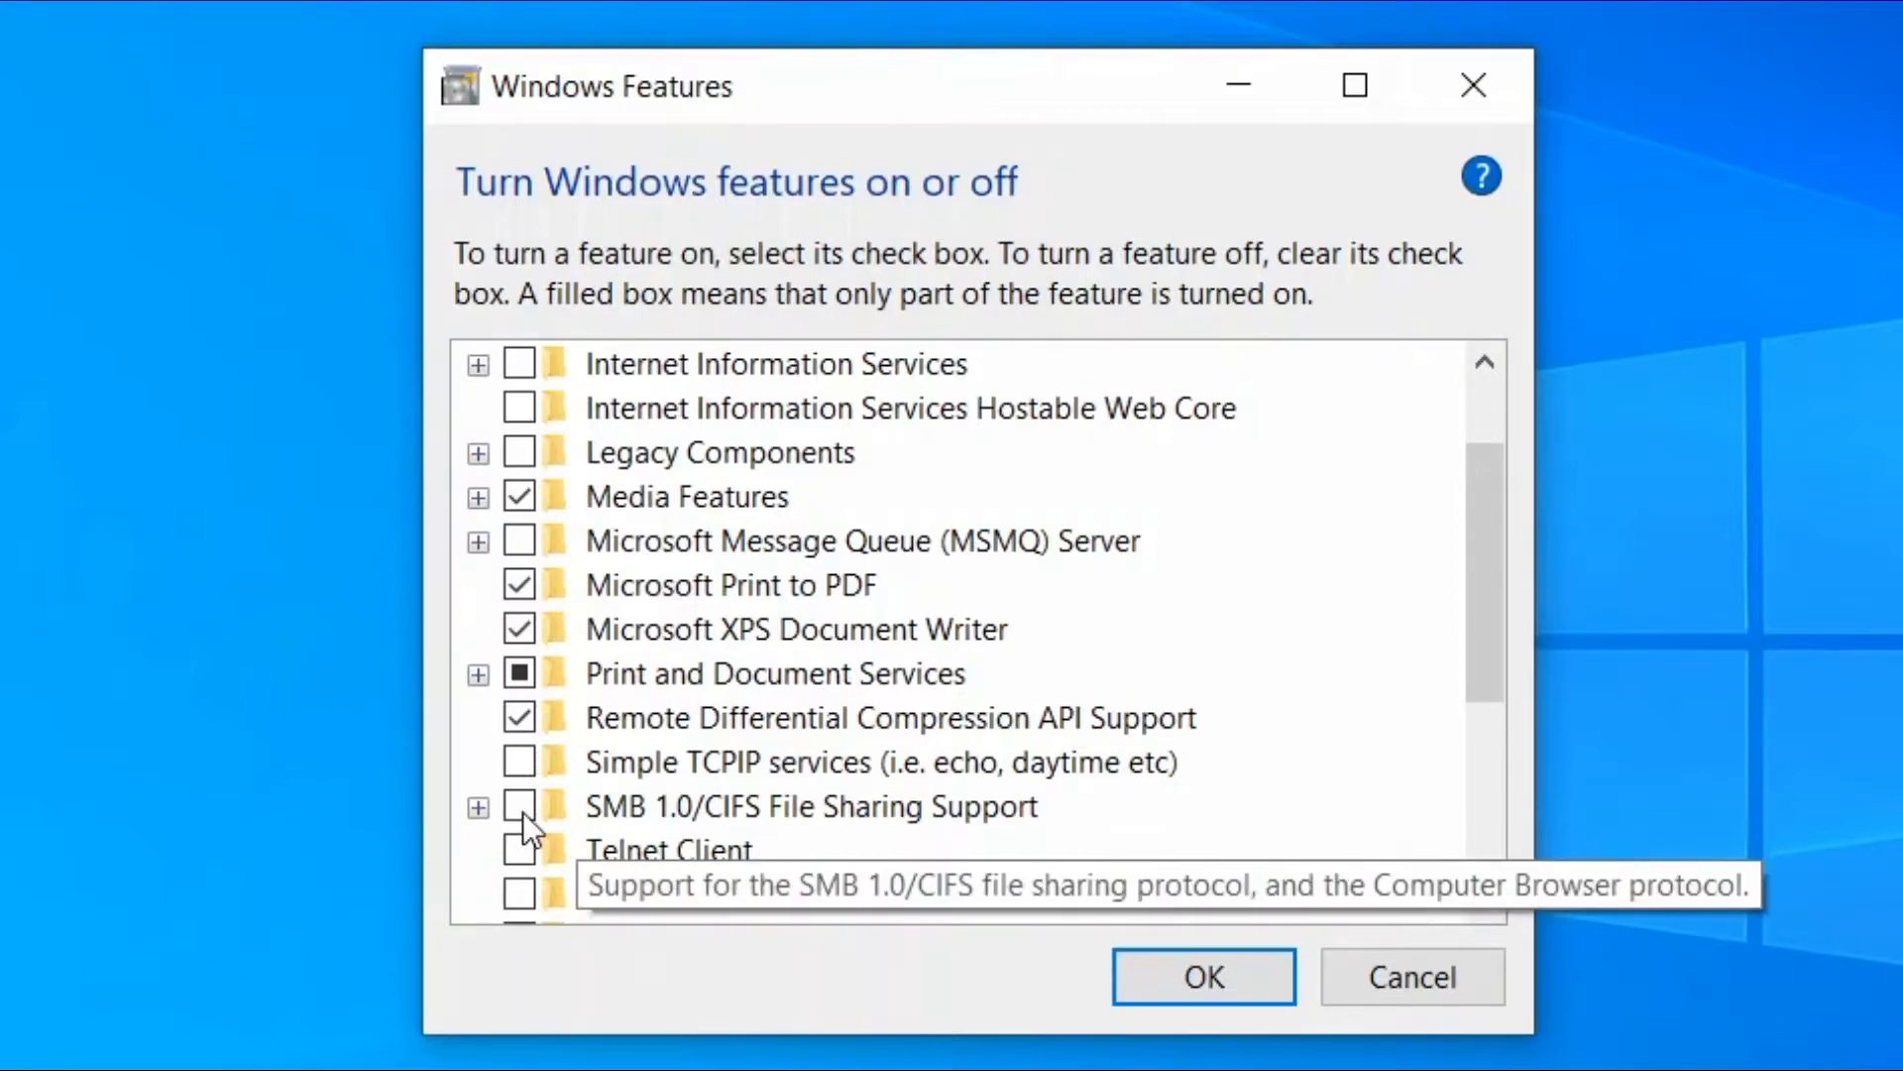
click(519, 805)
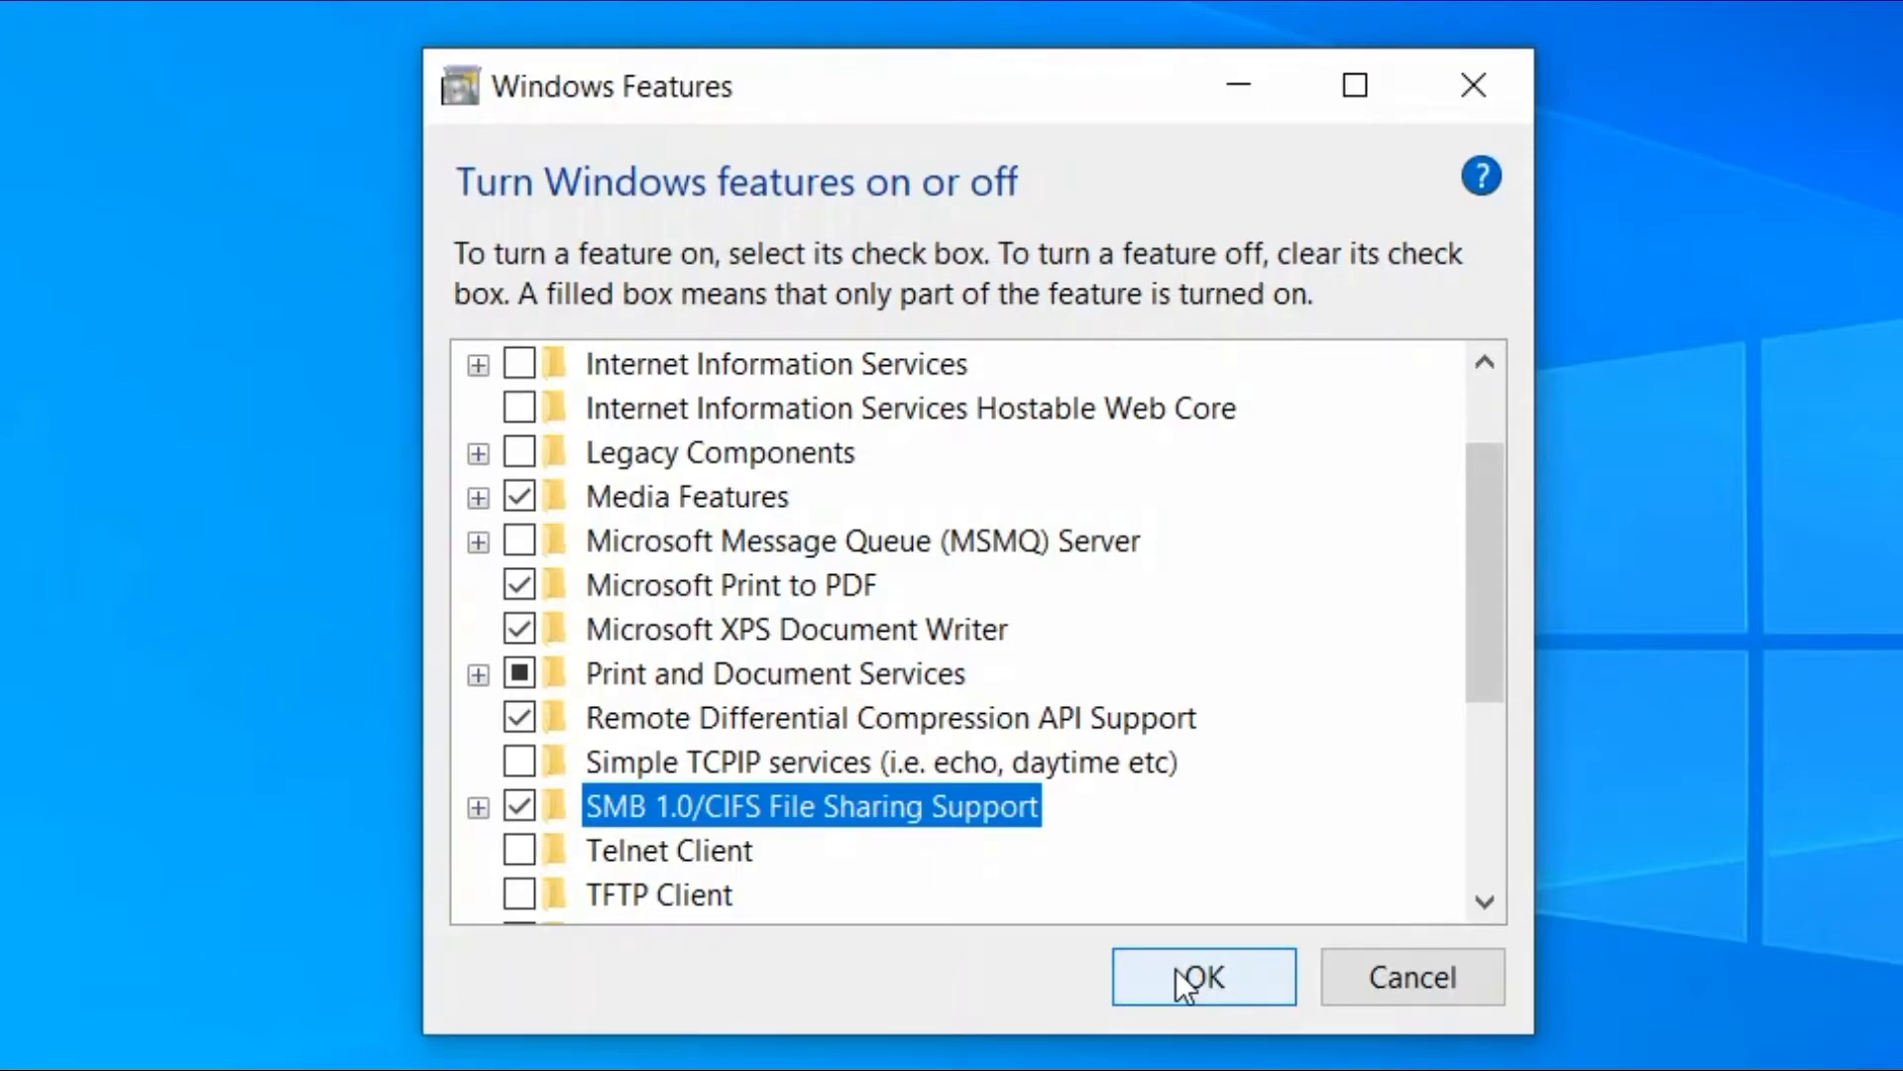
click(1201, 976)
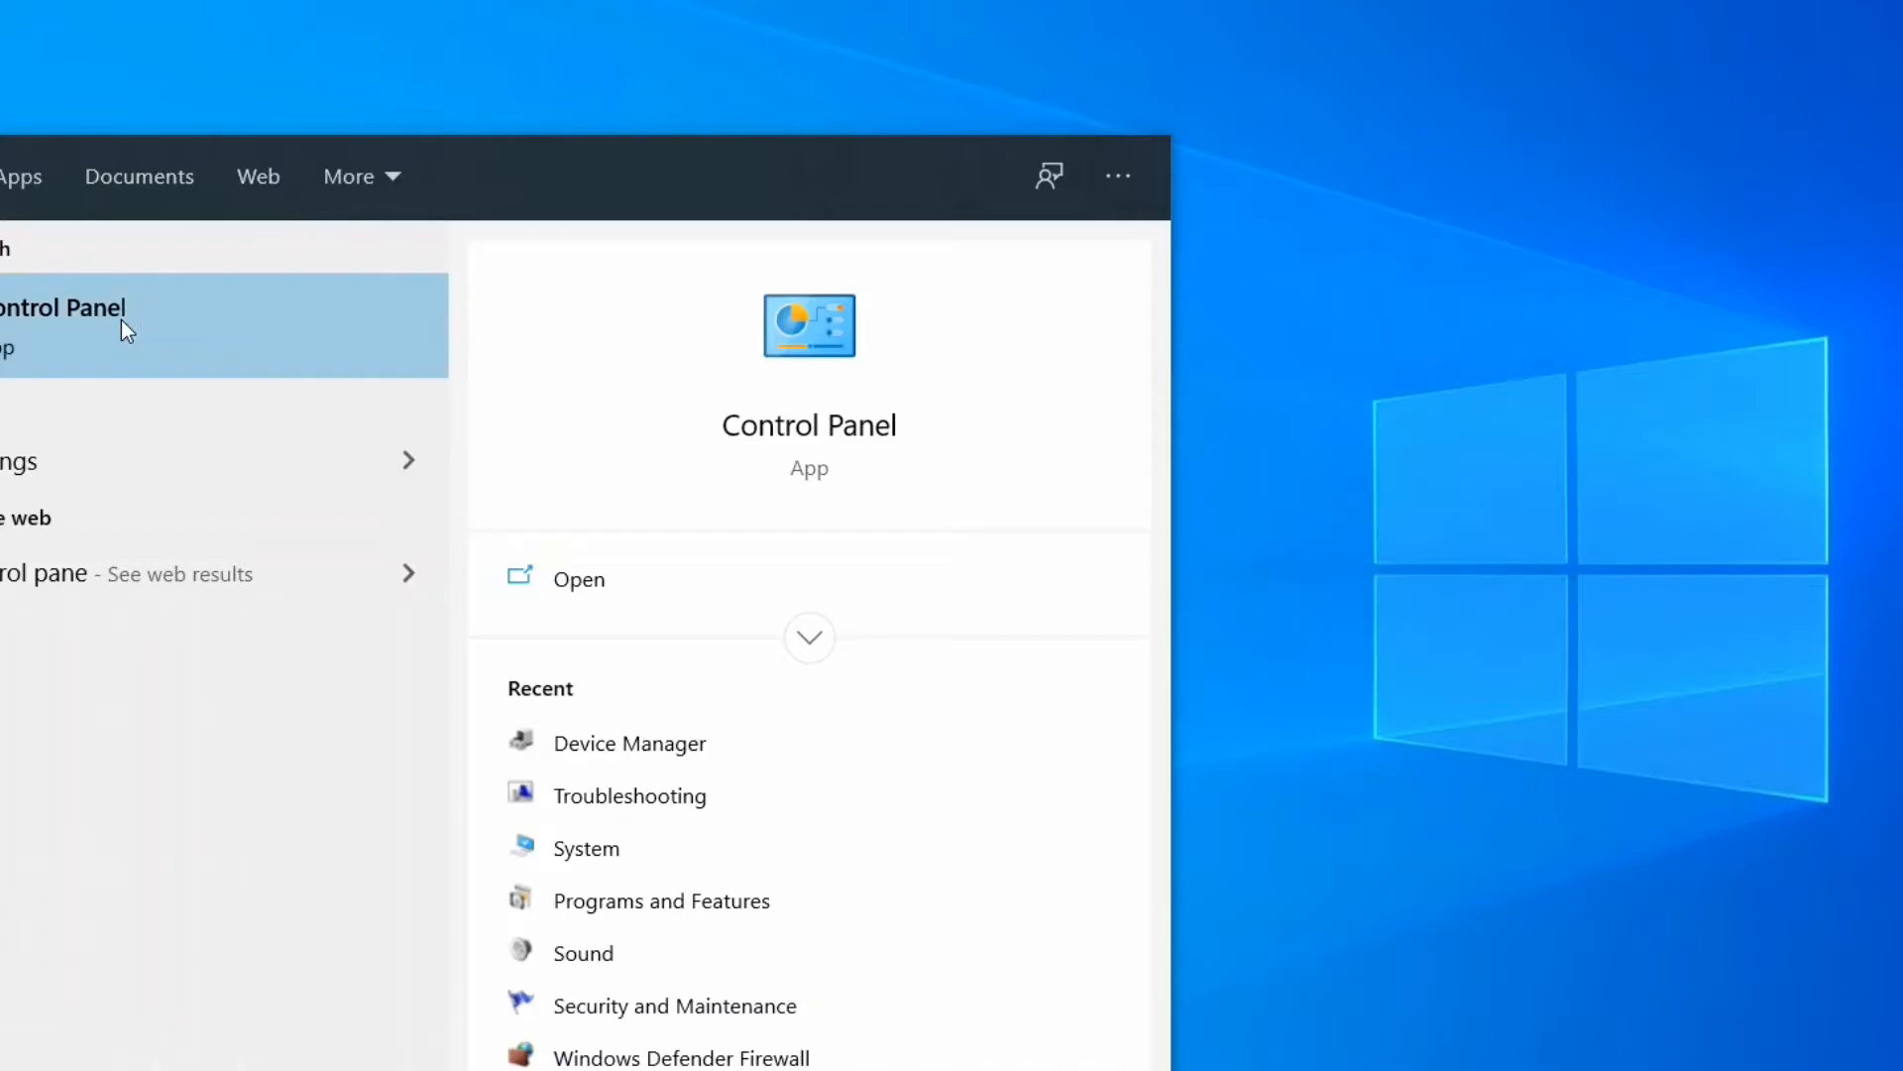
- Launch the Control Panel app from the 'control panel' search results
click(579, 578)
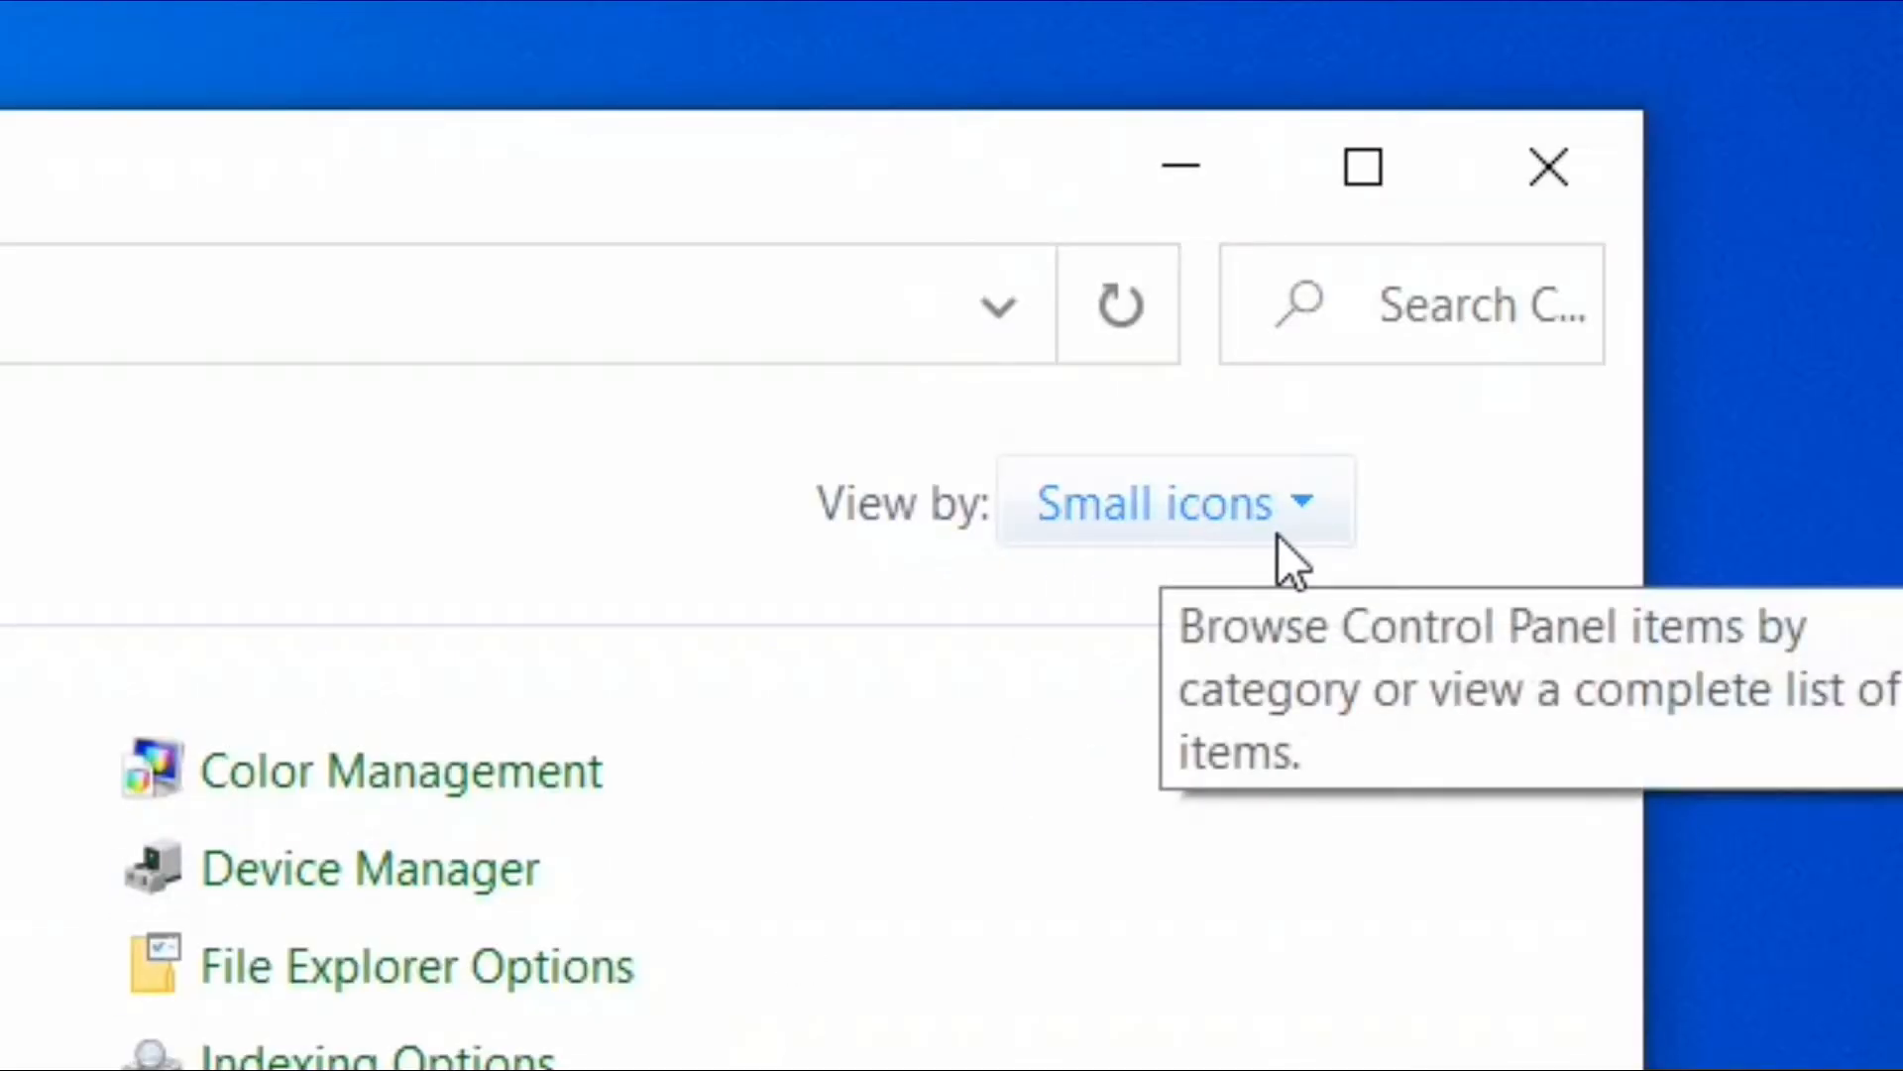
- Switch Control Panel to Large icons view and go to Network and Sharing Center
click(1172, 502)
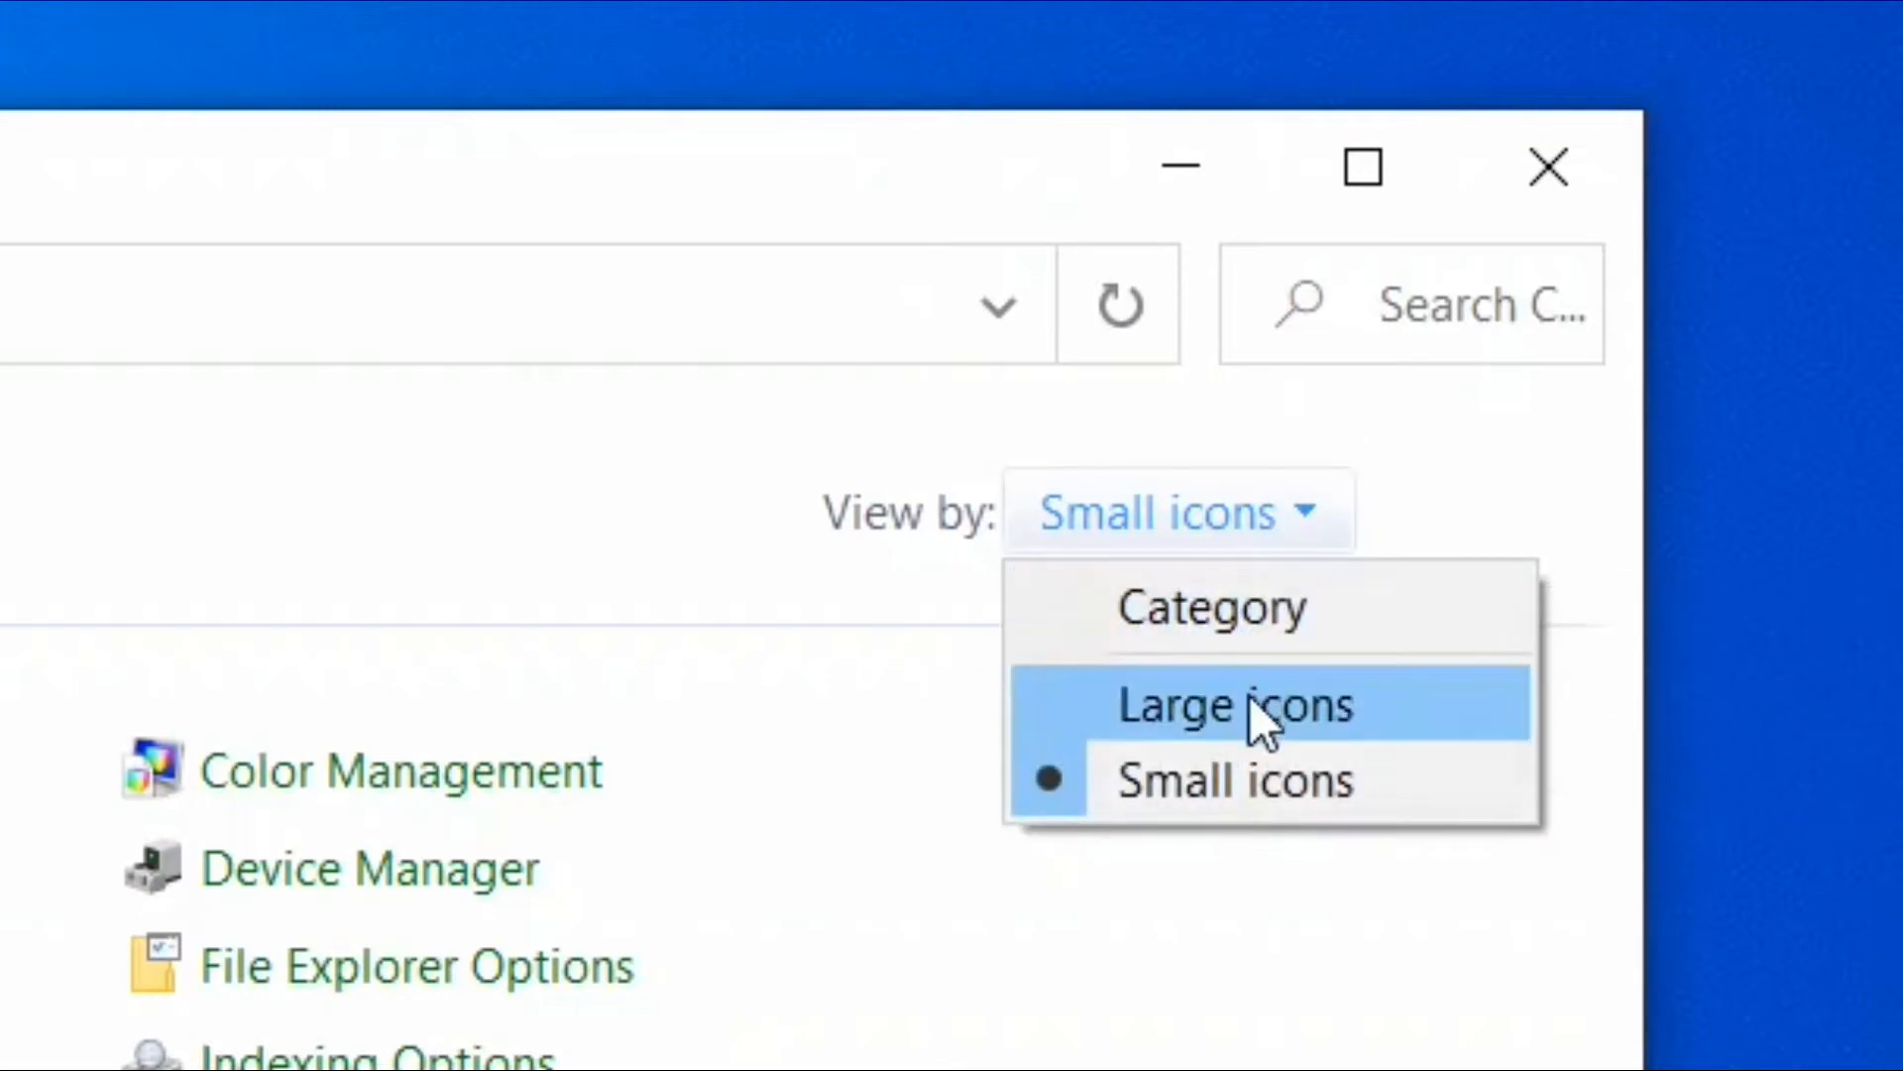
click(1233, 704)
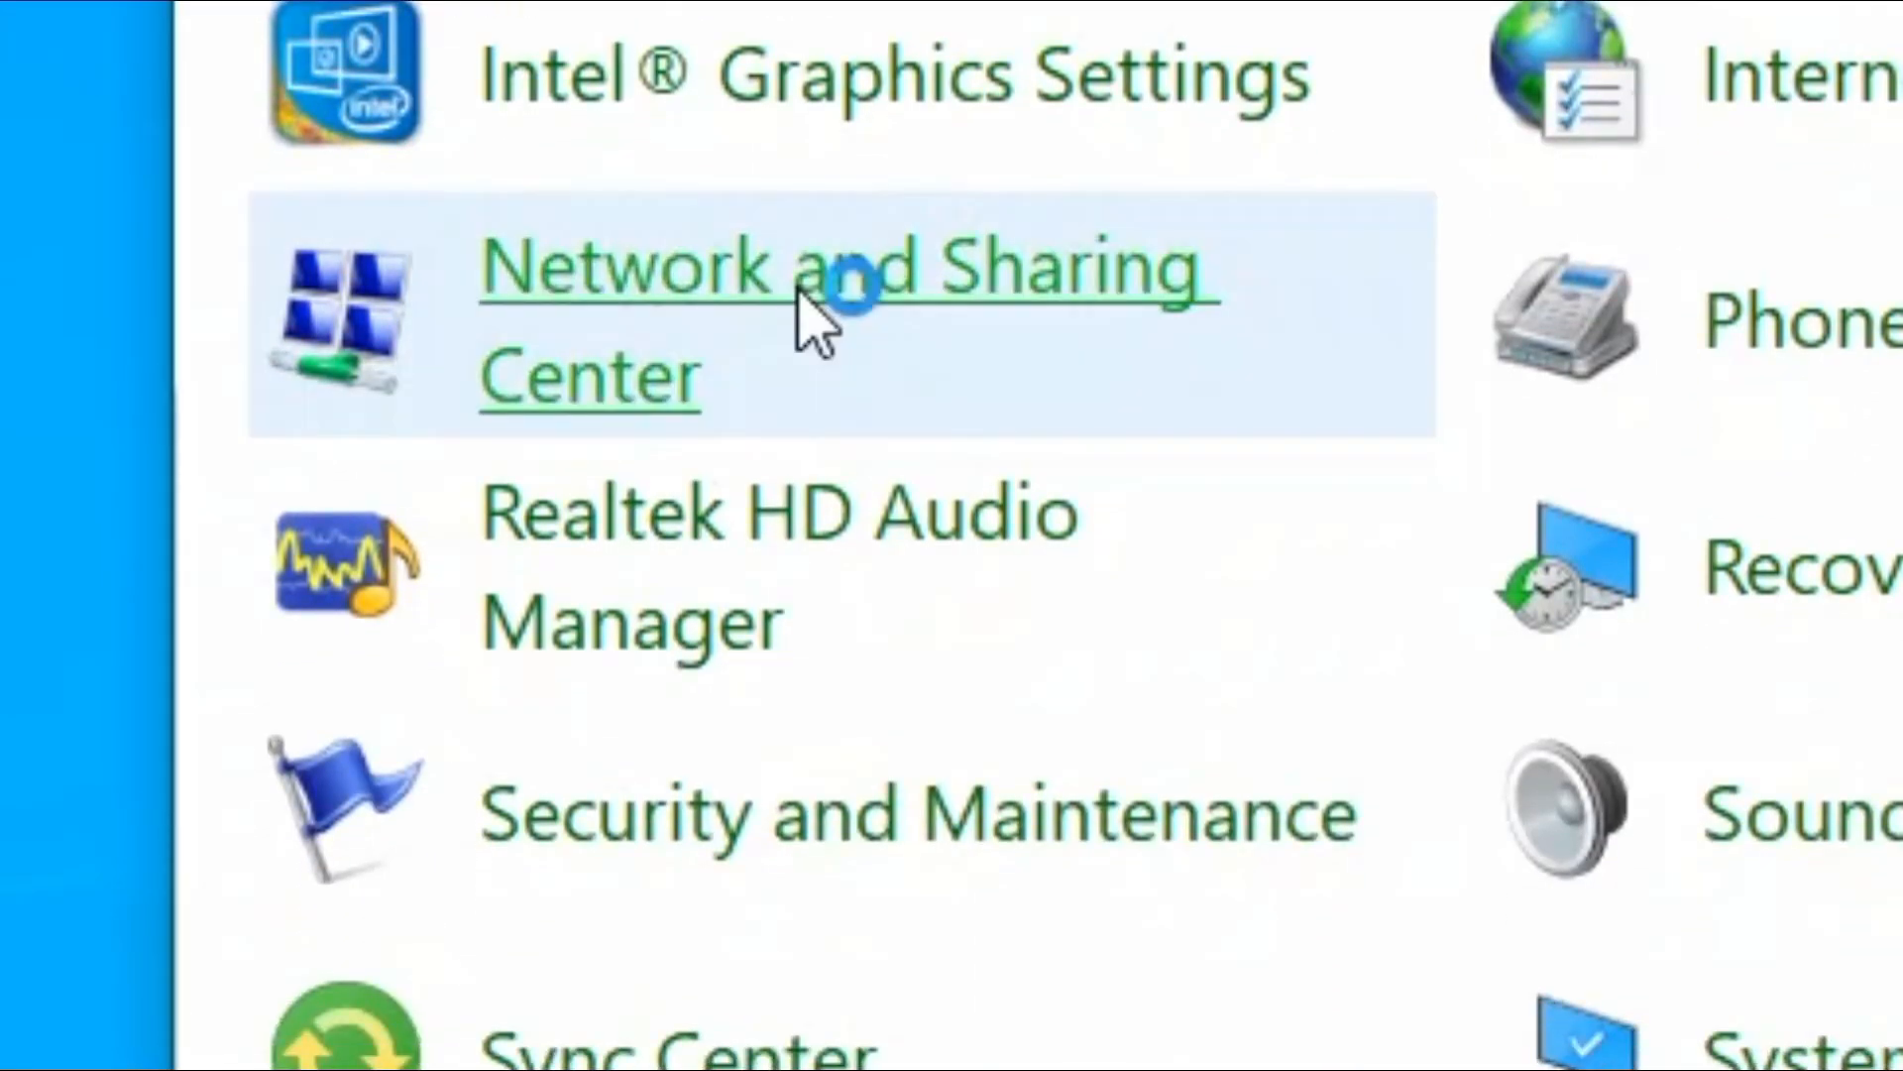
click(844, 270)
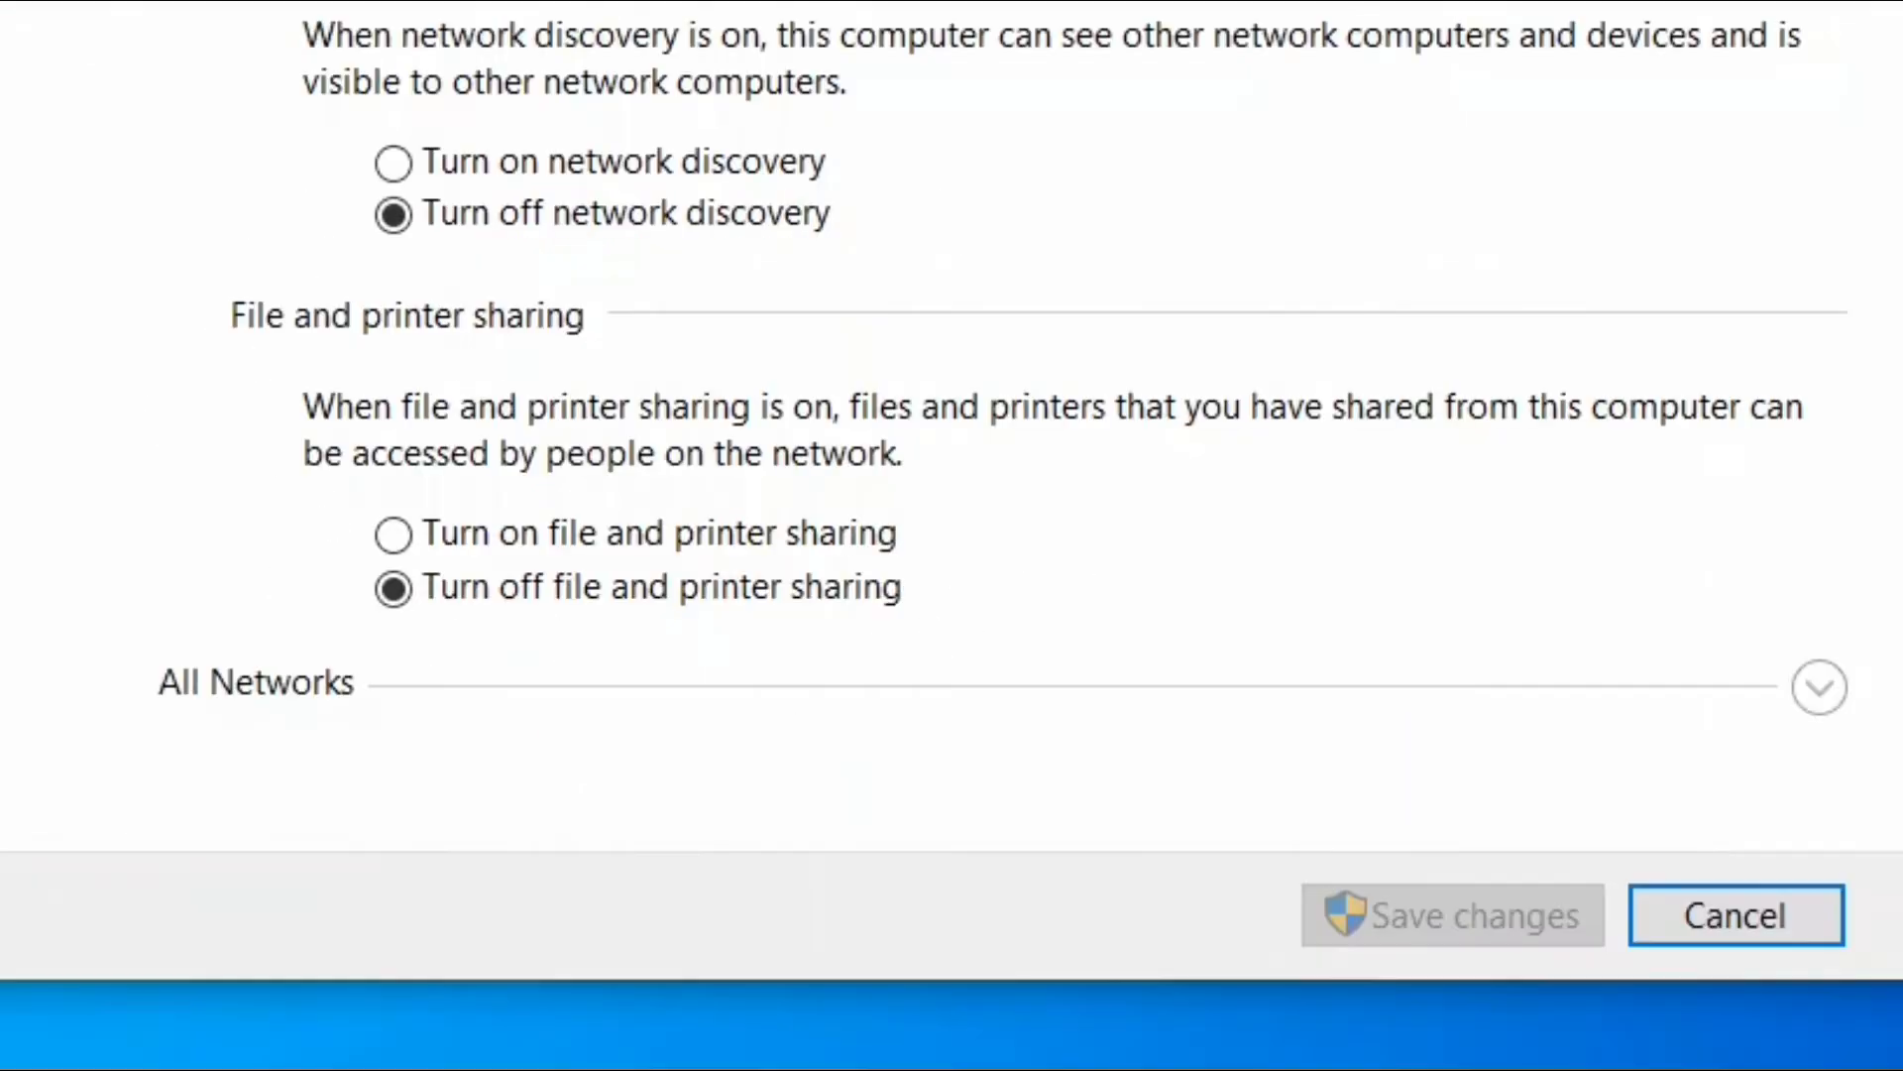
mouse_move(1670, 750)
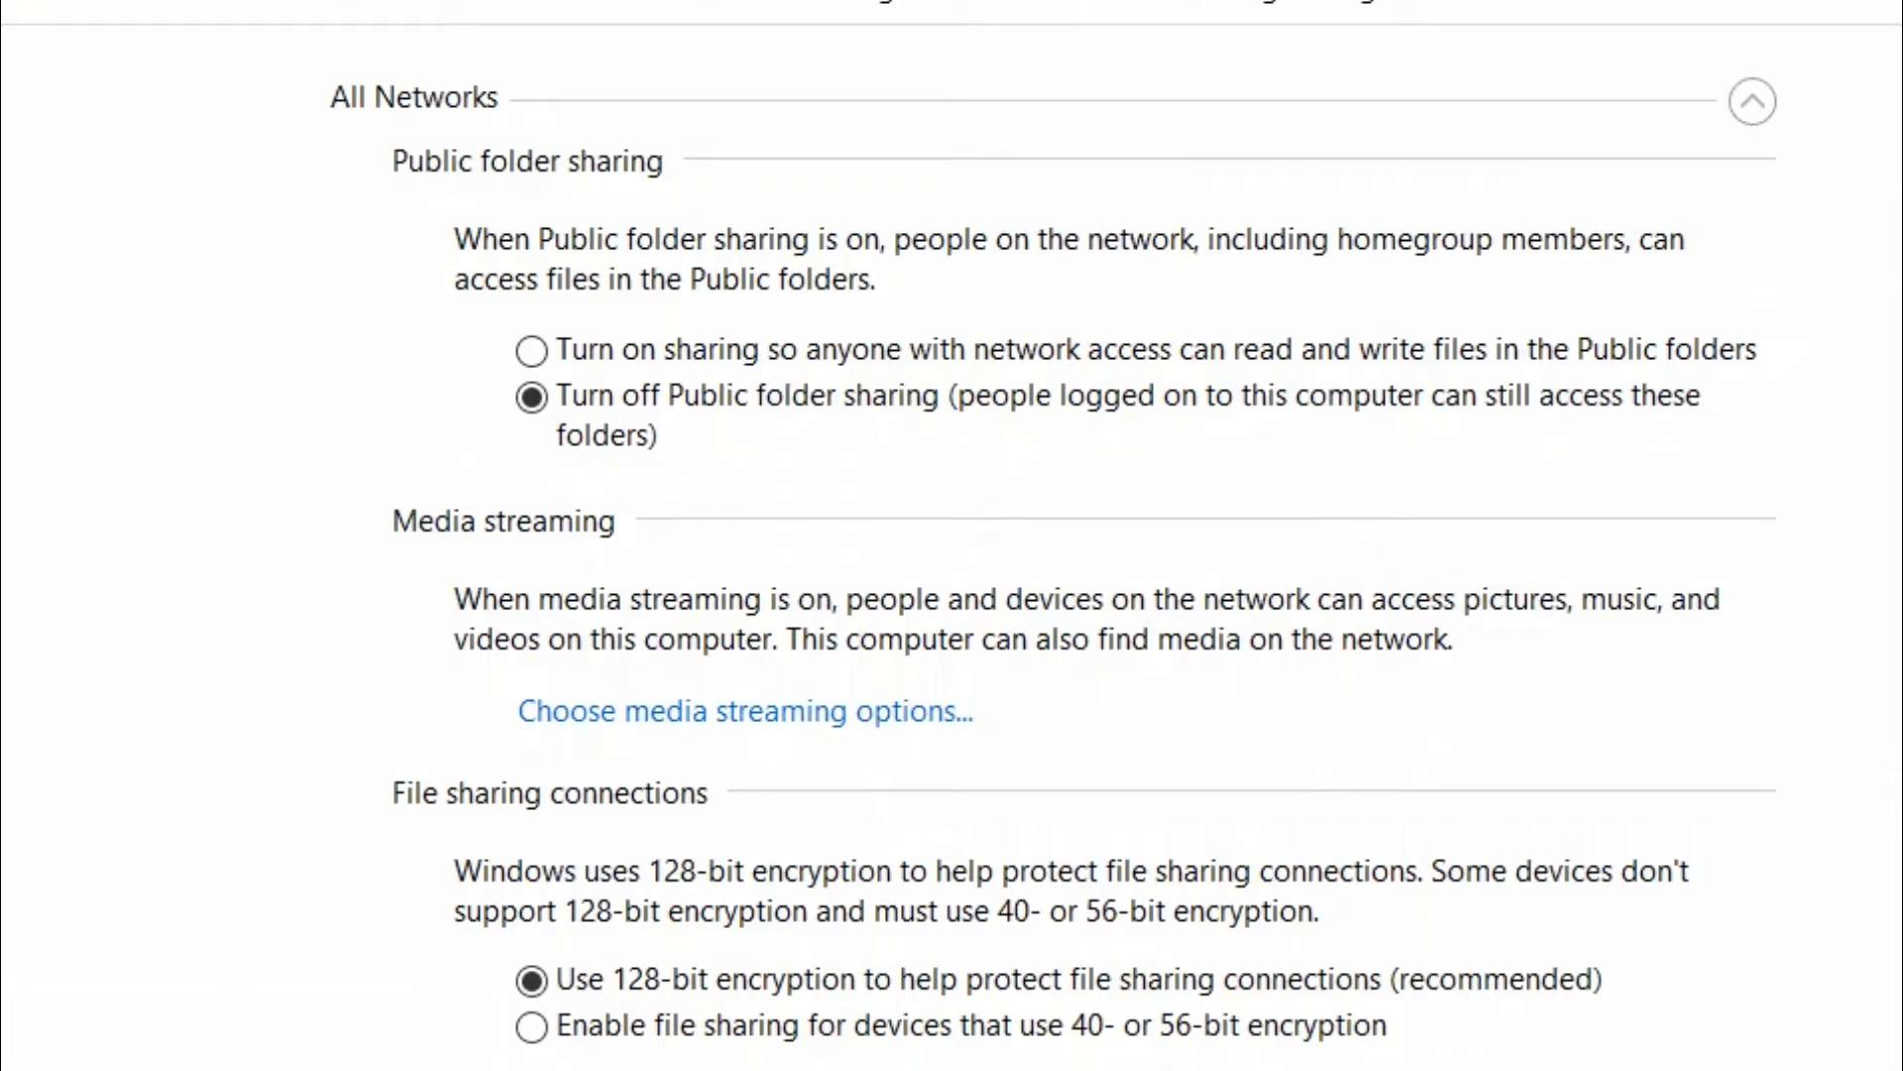
mouse_move(519, 308)
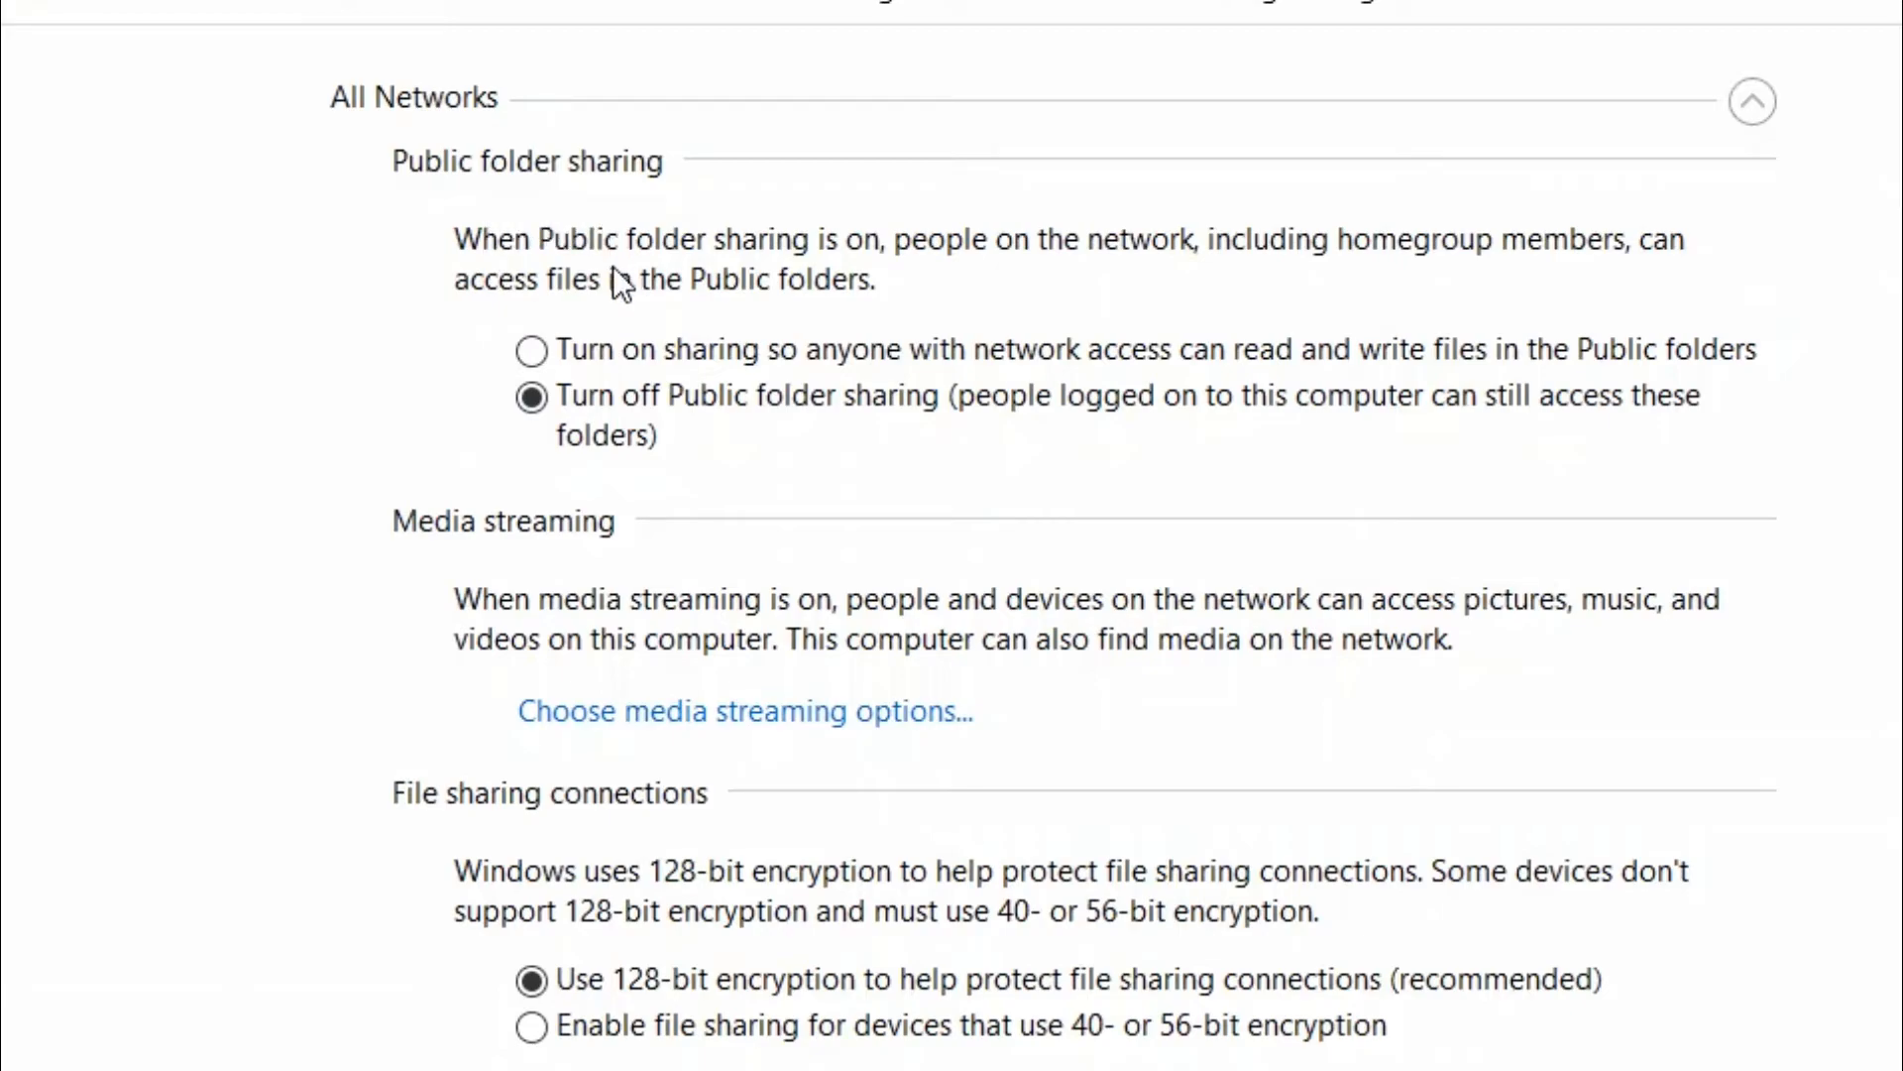
- Under All Networks, turn on Public folder sharing so network users can read and write
click(531, 351)
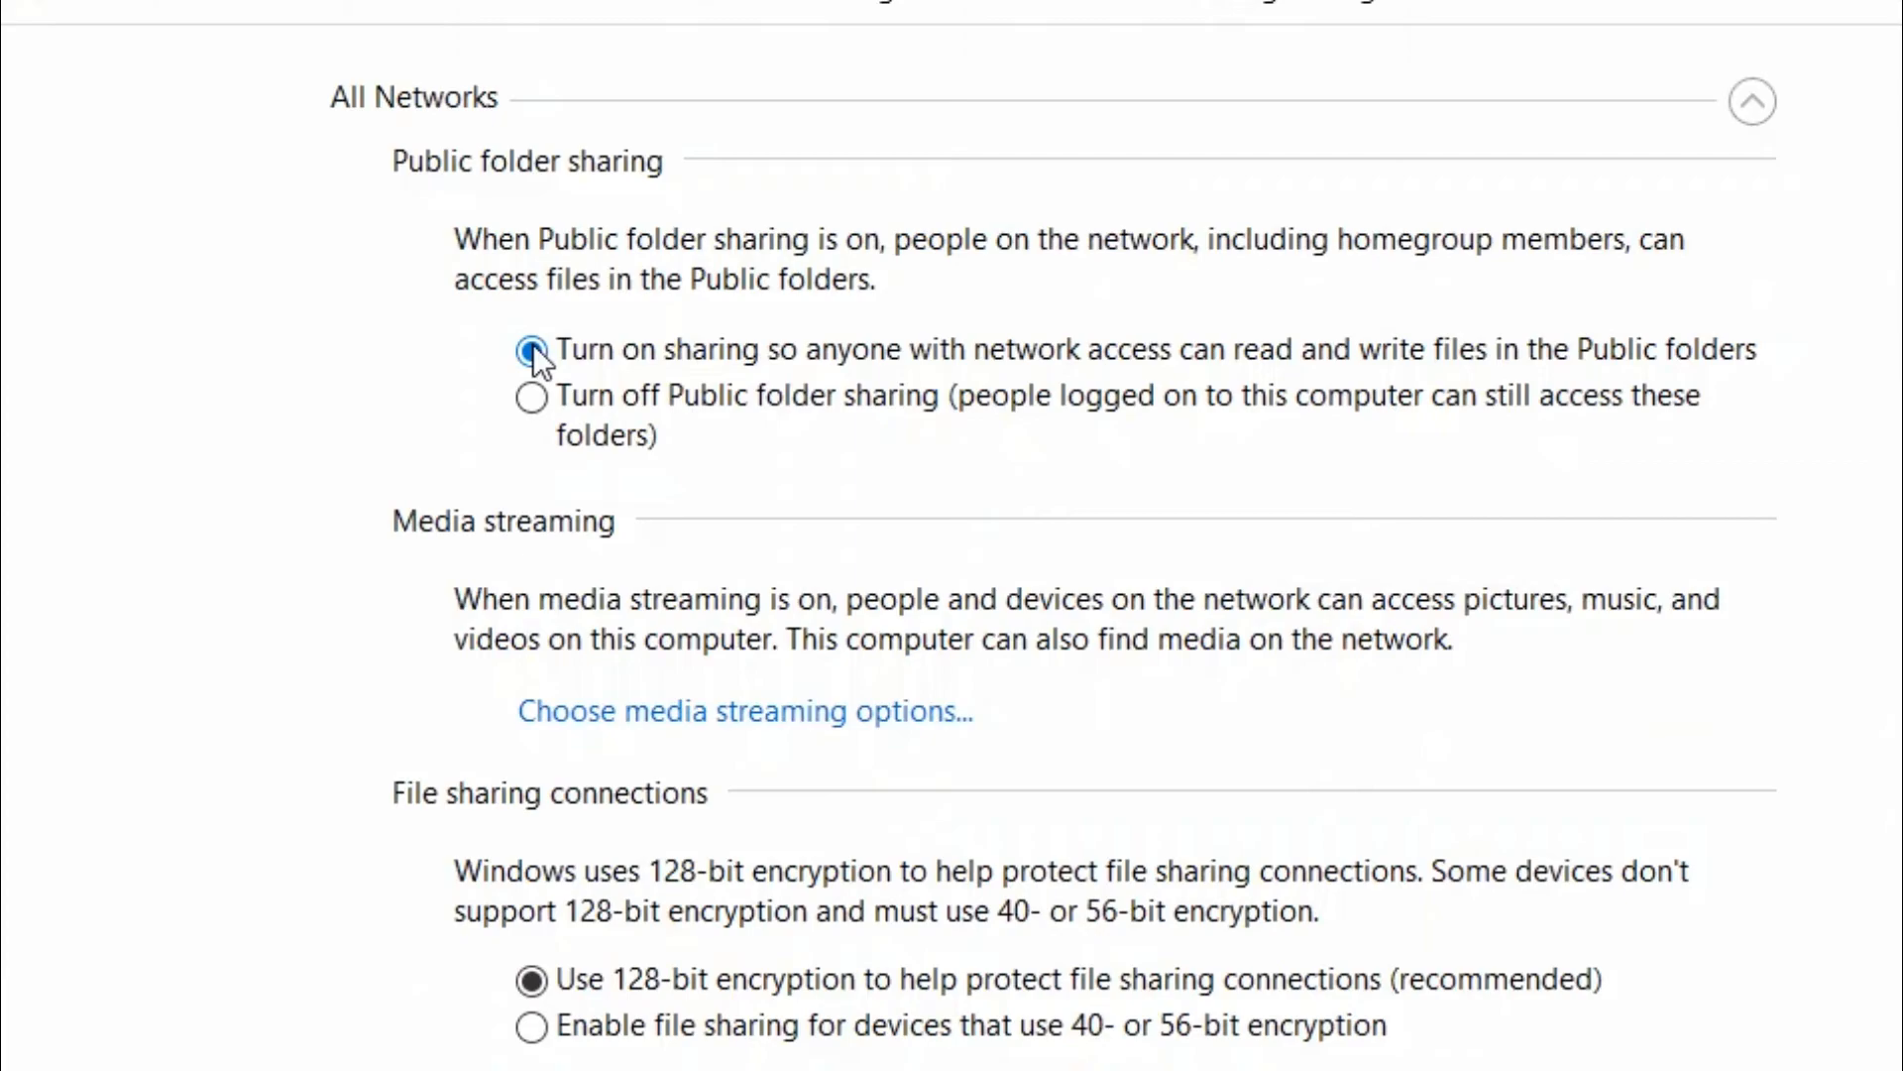
- Set Password protected sharing to off under All Networks, leaving Public folder sharing on
scroll(down, 3)
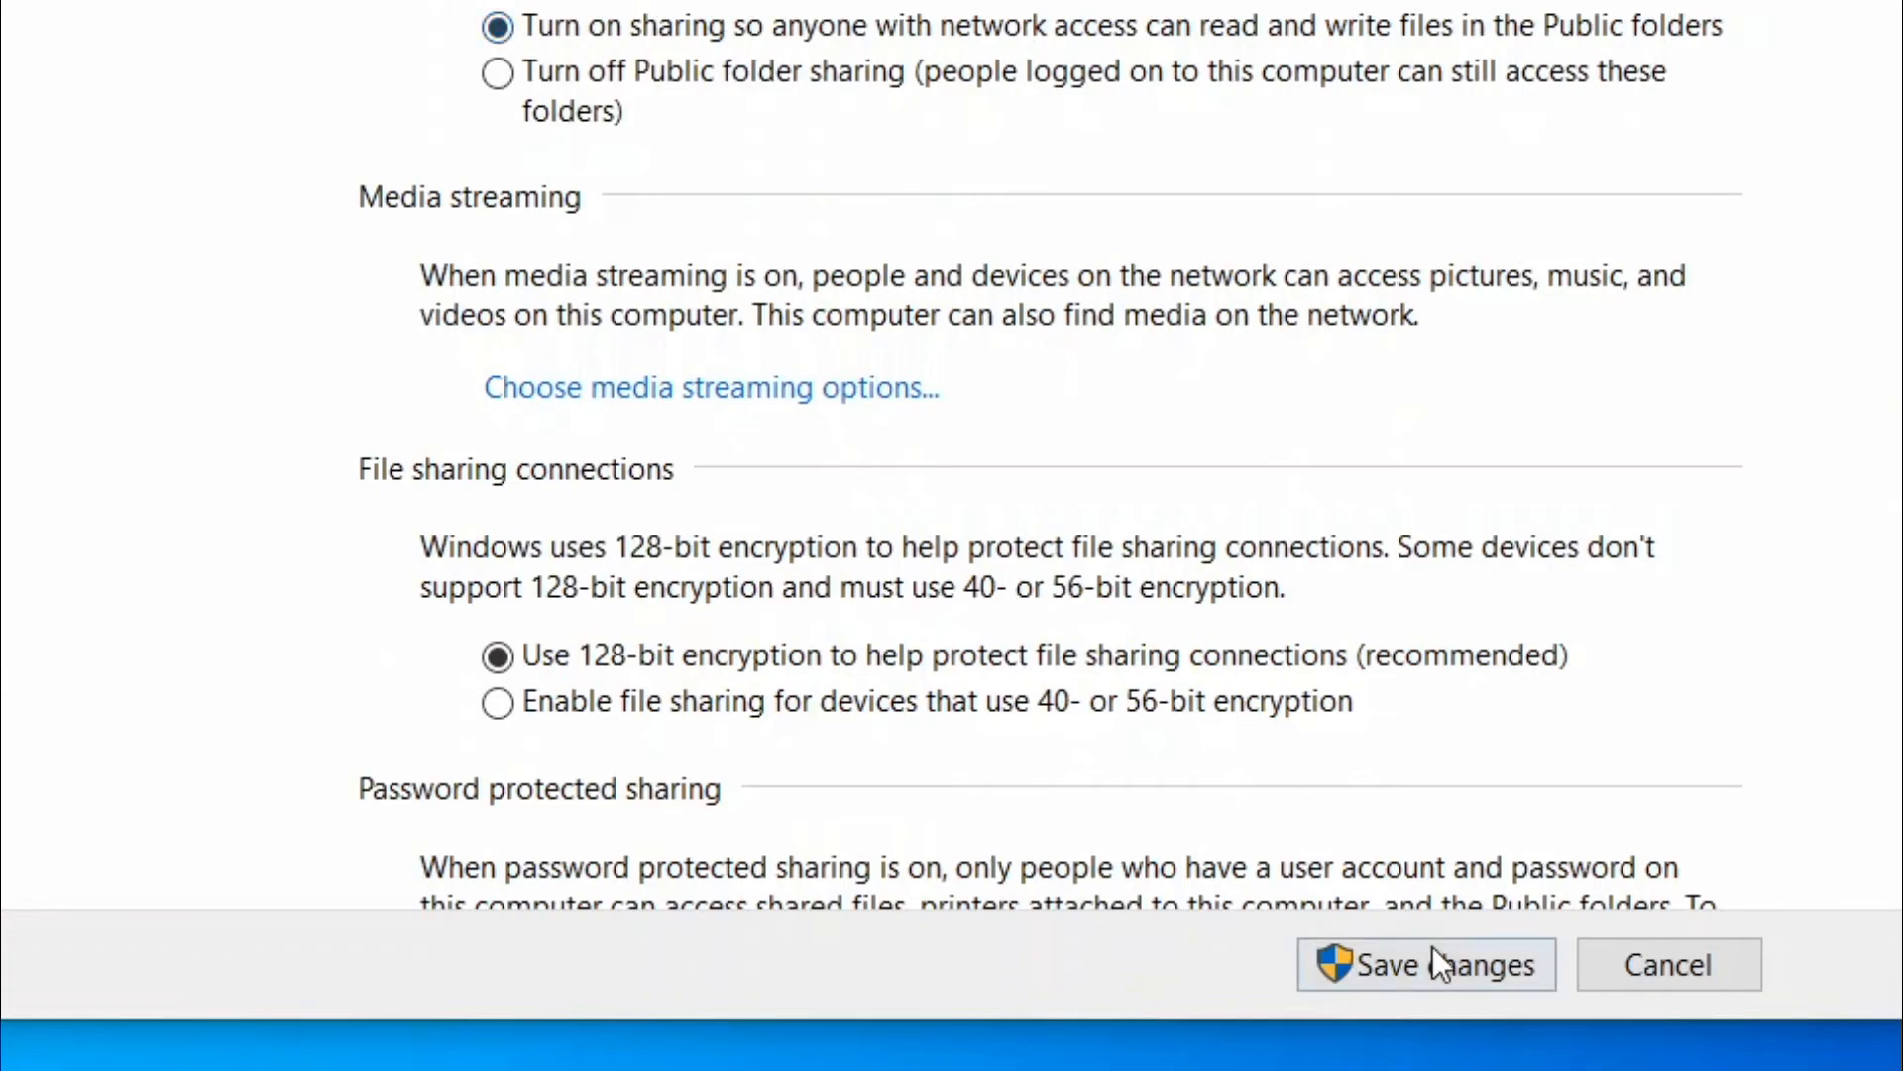
scroll(down, 3)
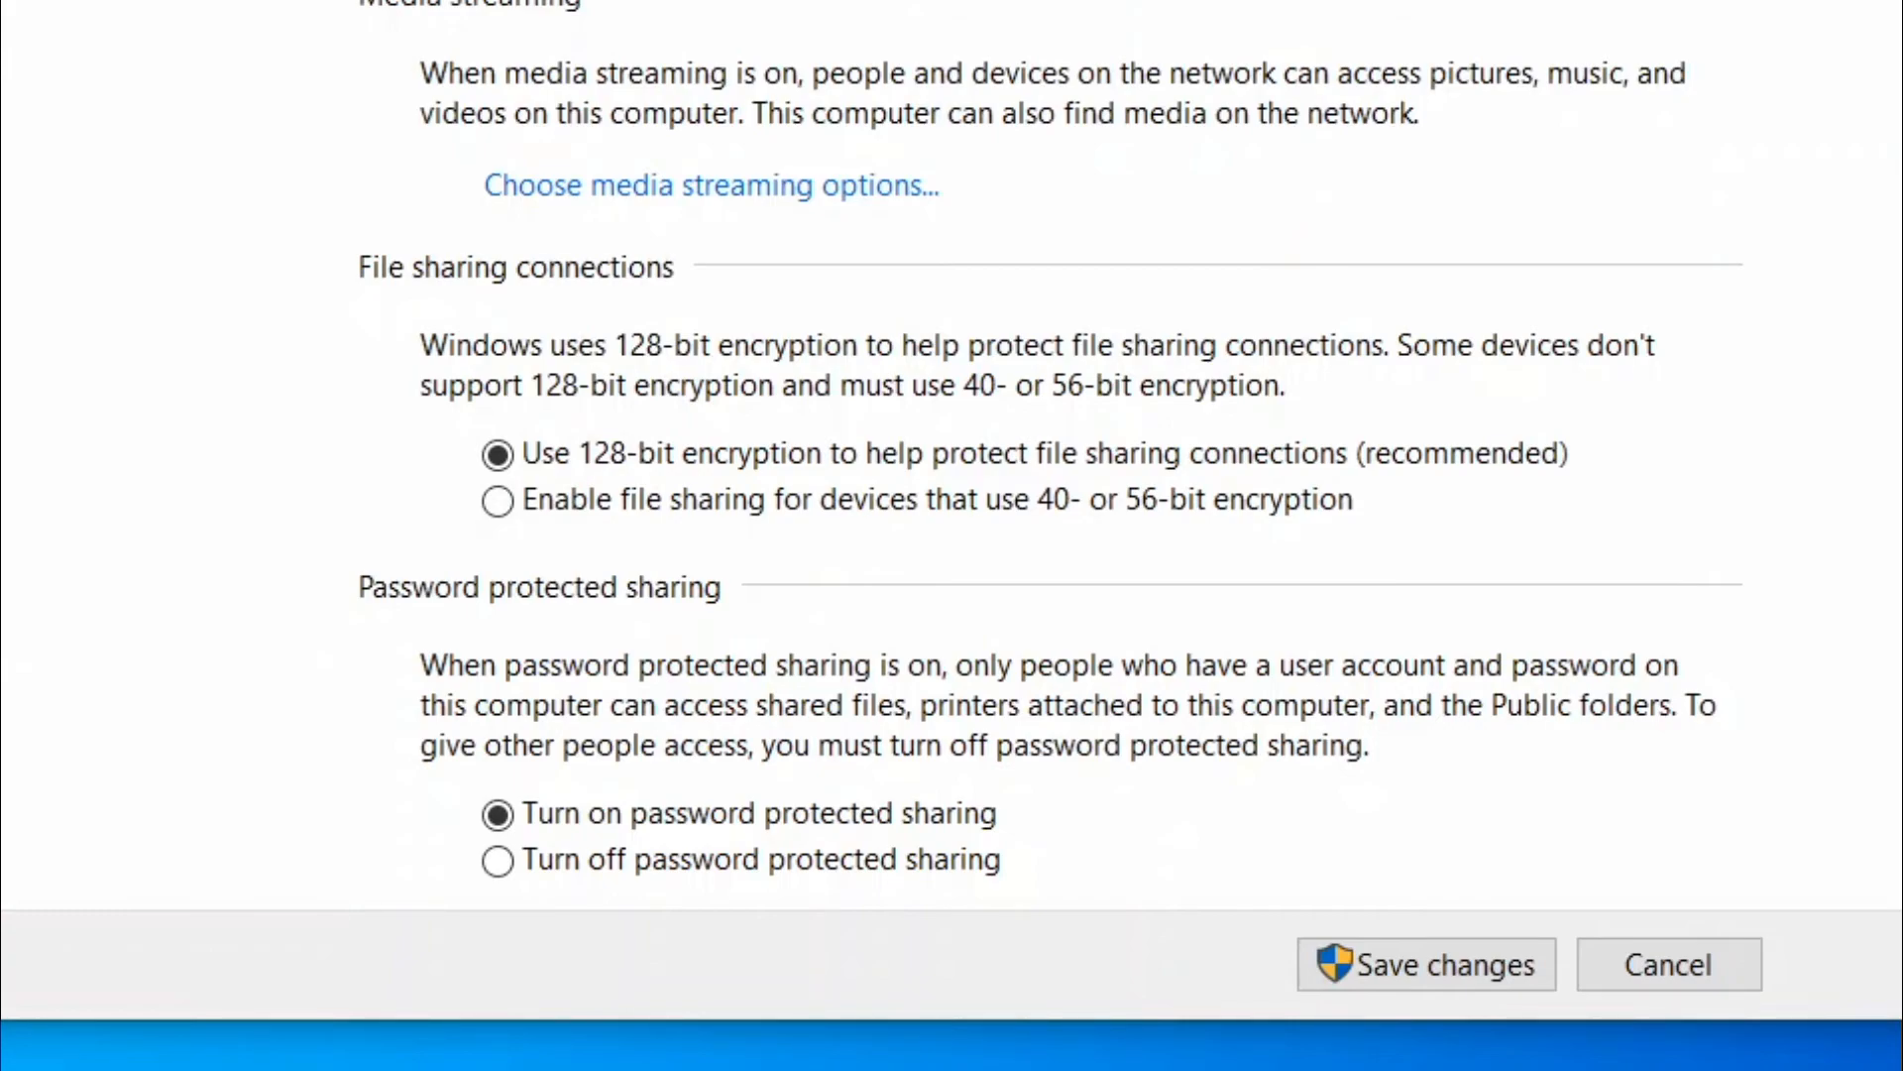
mouse_move(470, 463)
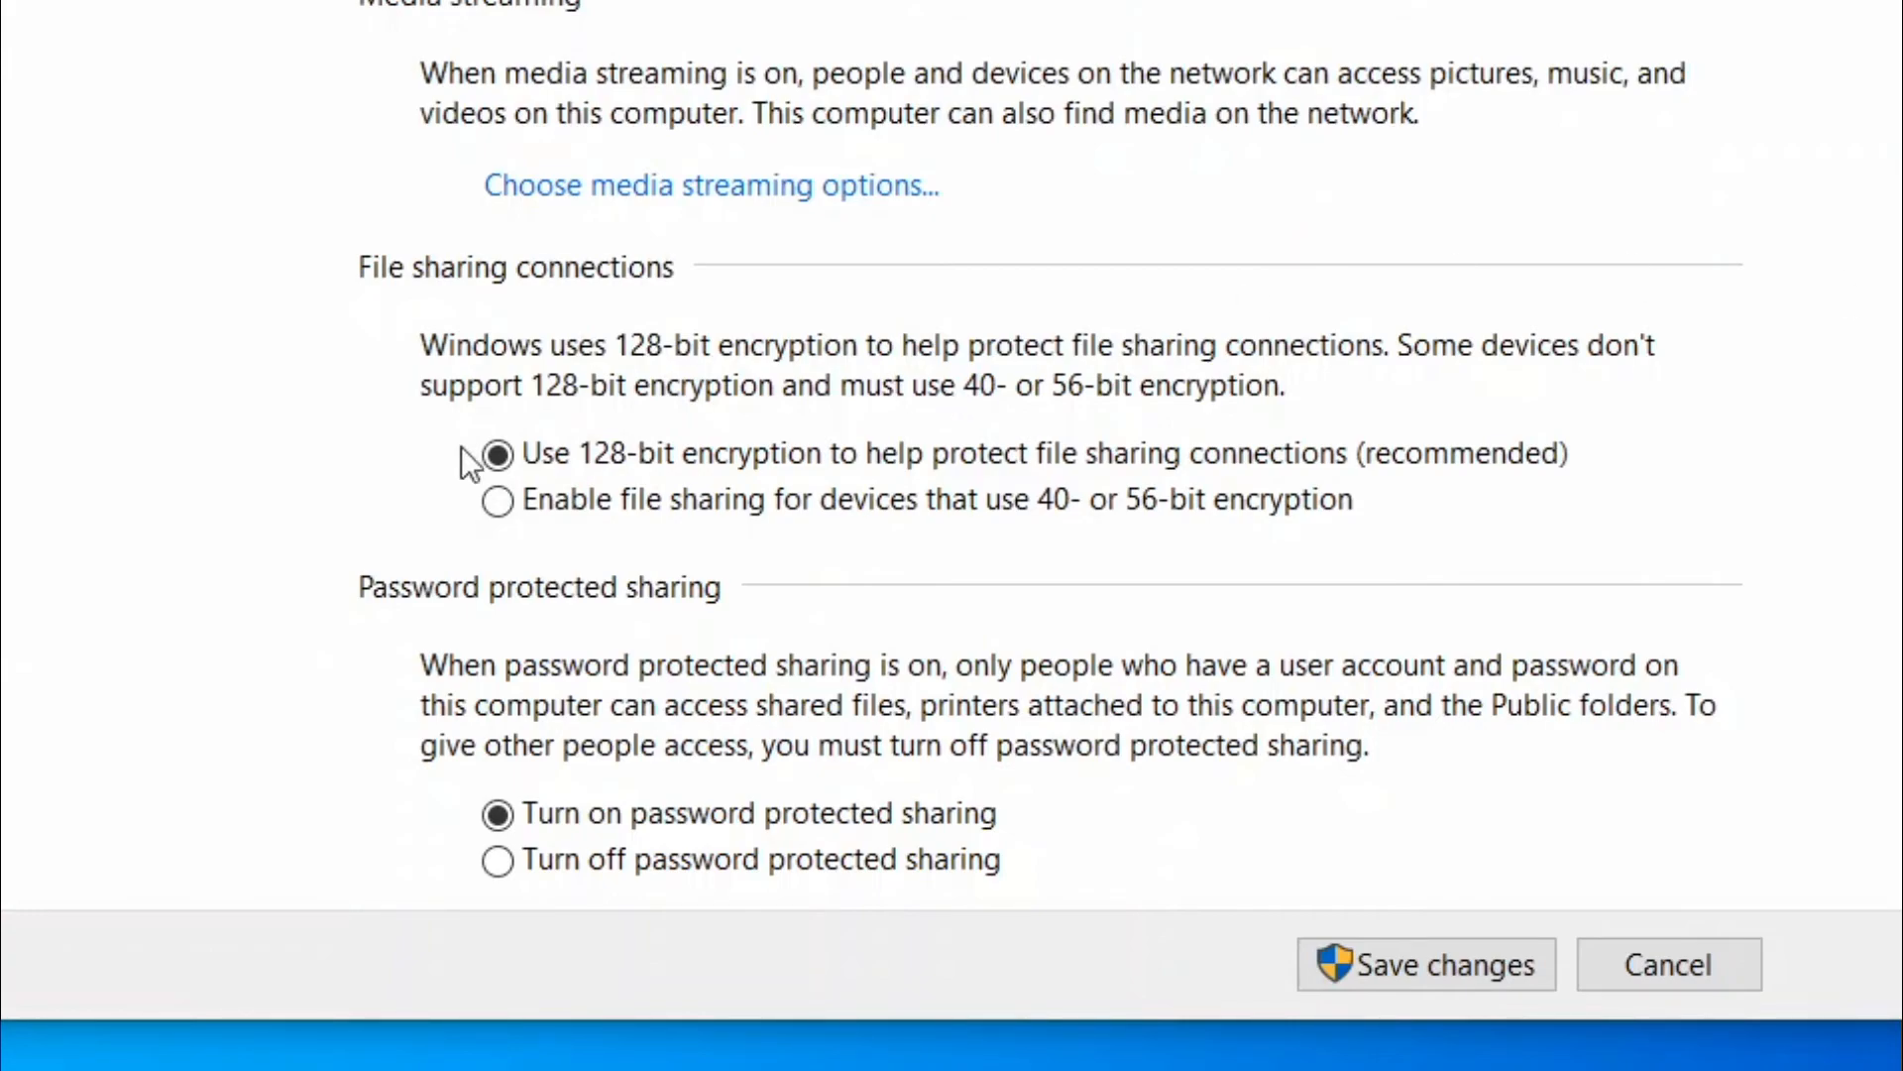
click(497, 813)
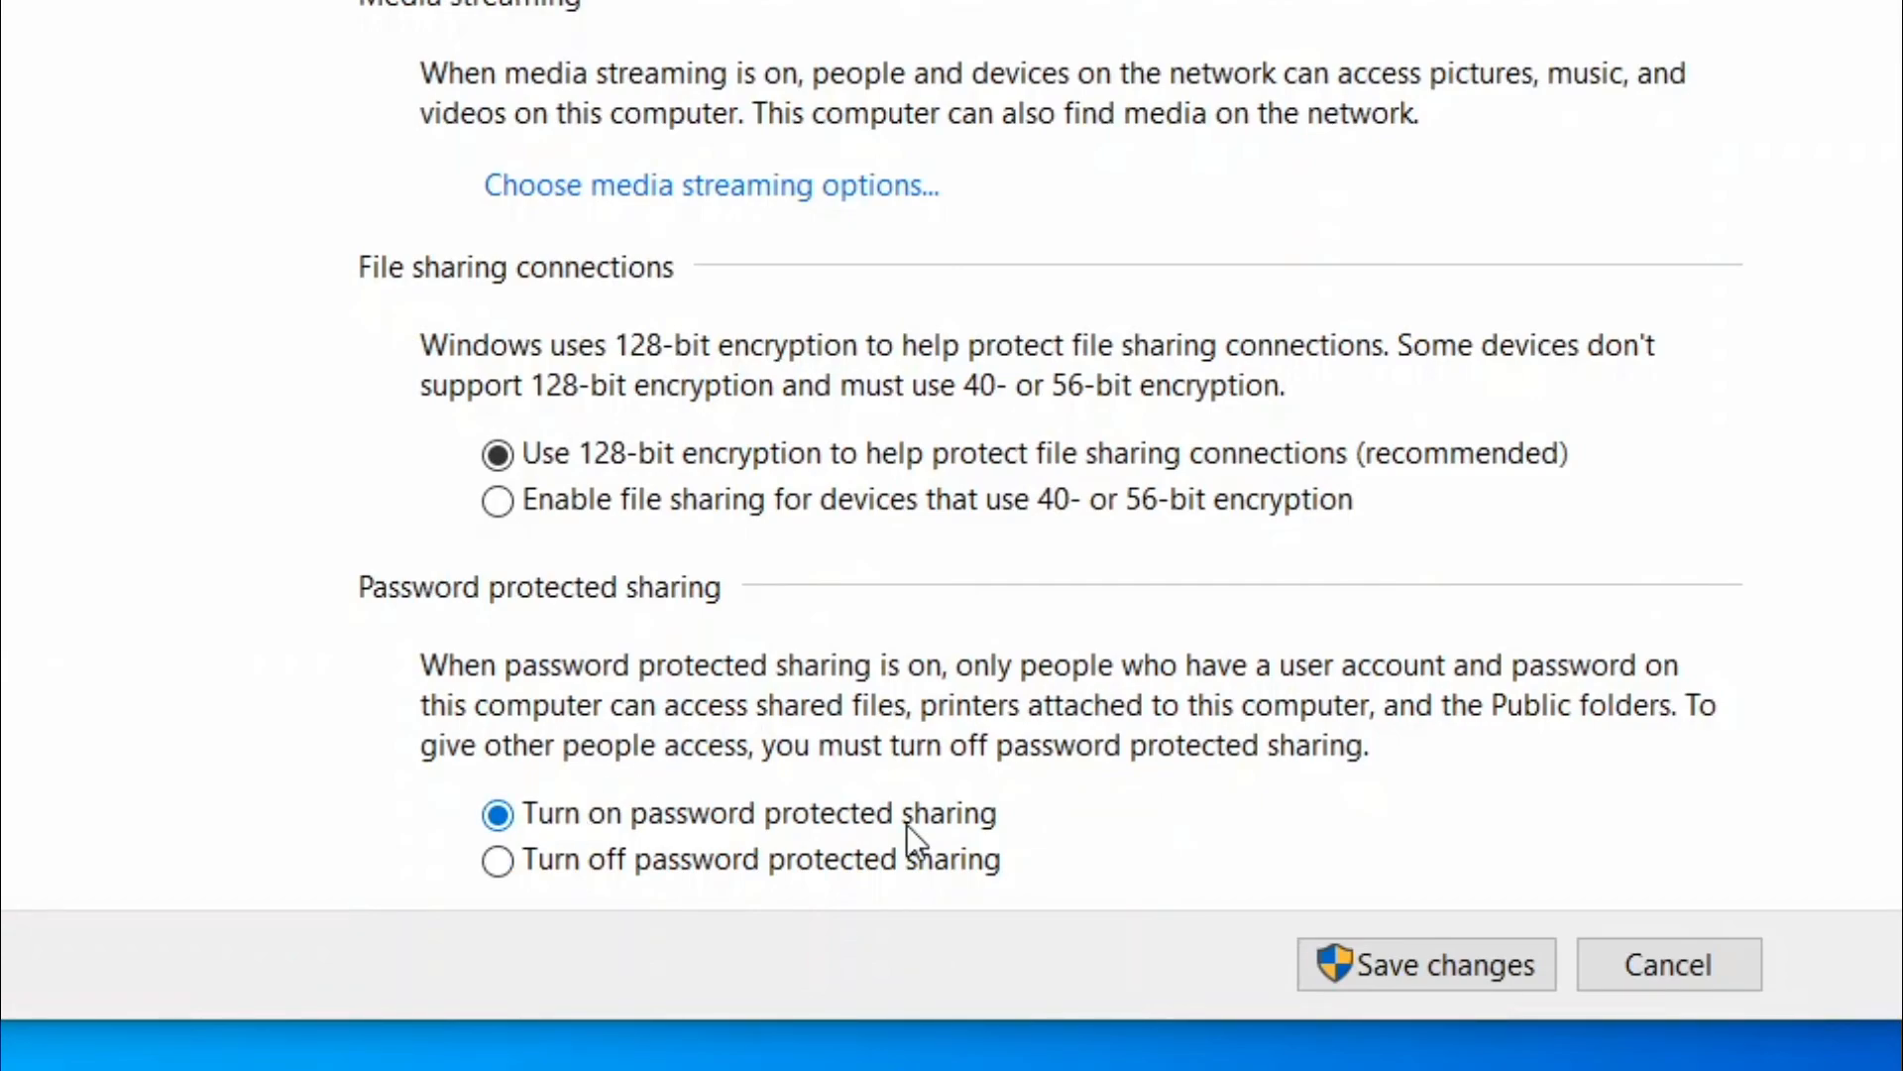
mouse_move(607, 844)
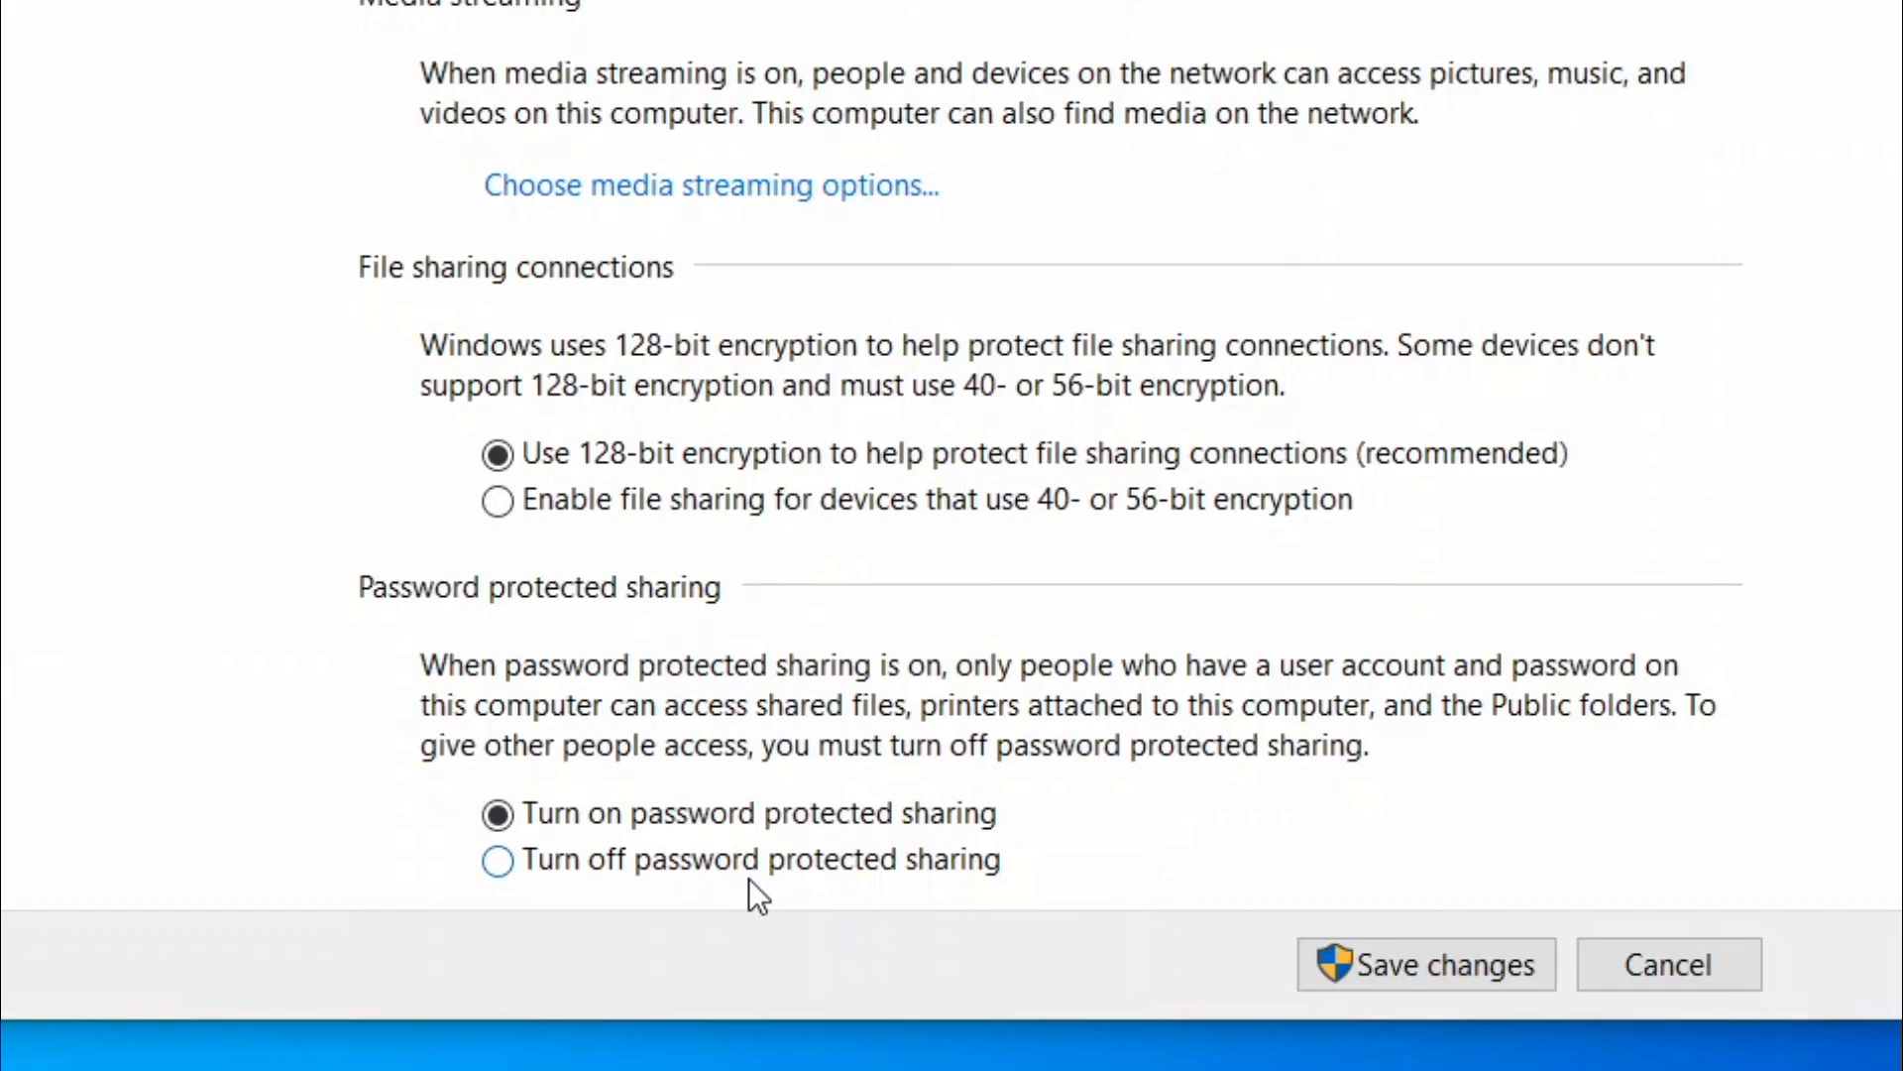
click(498, 860)
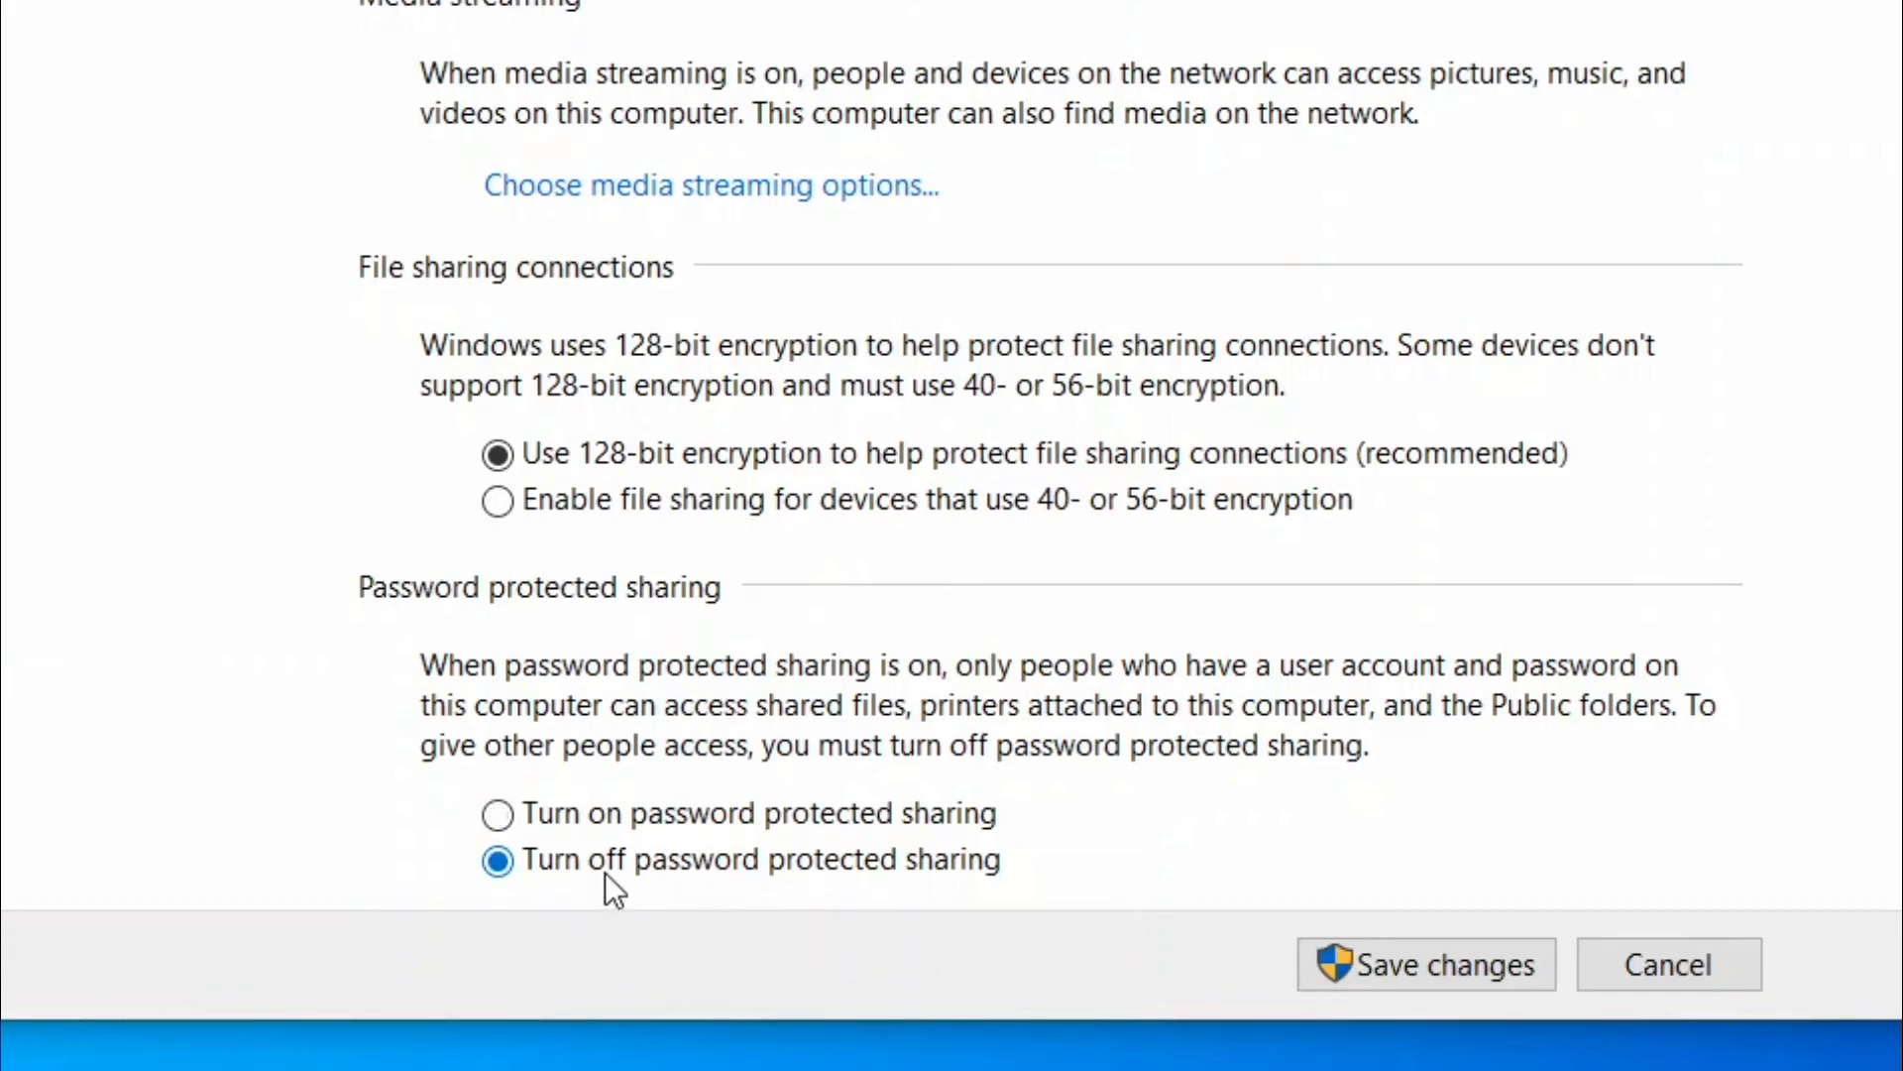